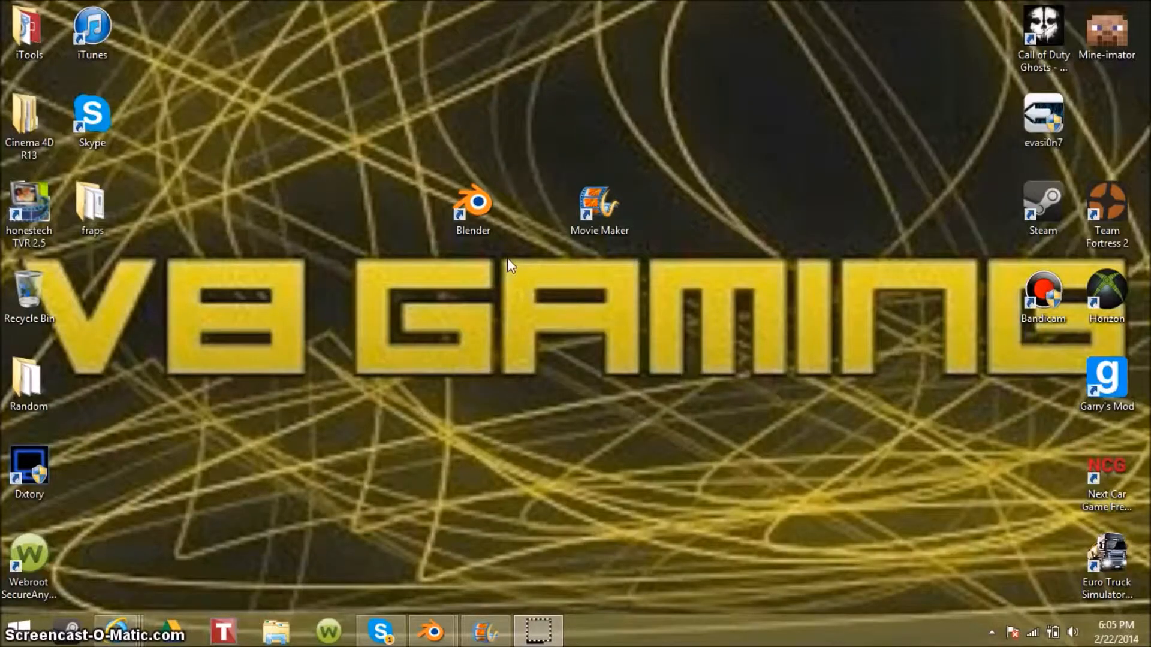
mouse_move(517, 261)
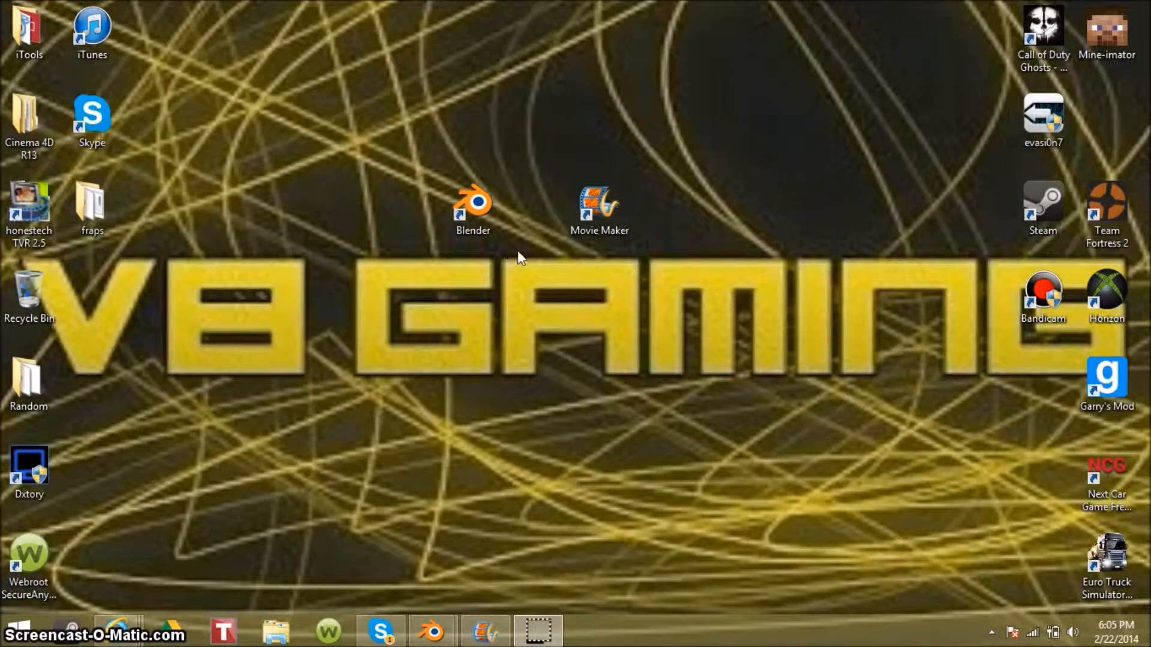
mouse_move(525, 239)
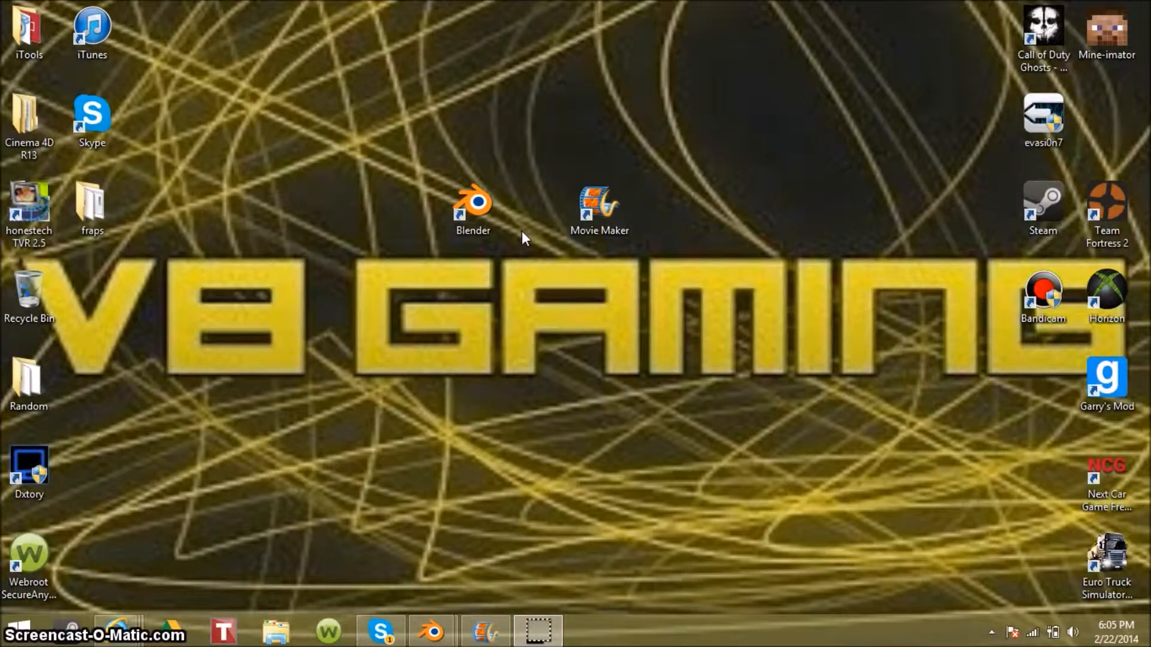
mouse_move(543, 346)
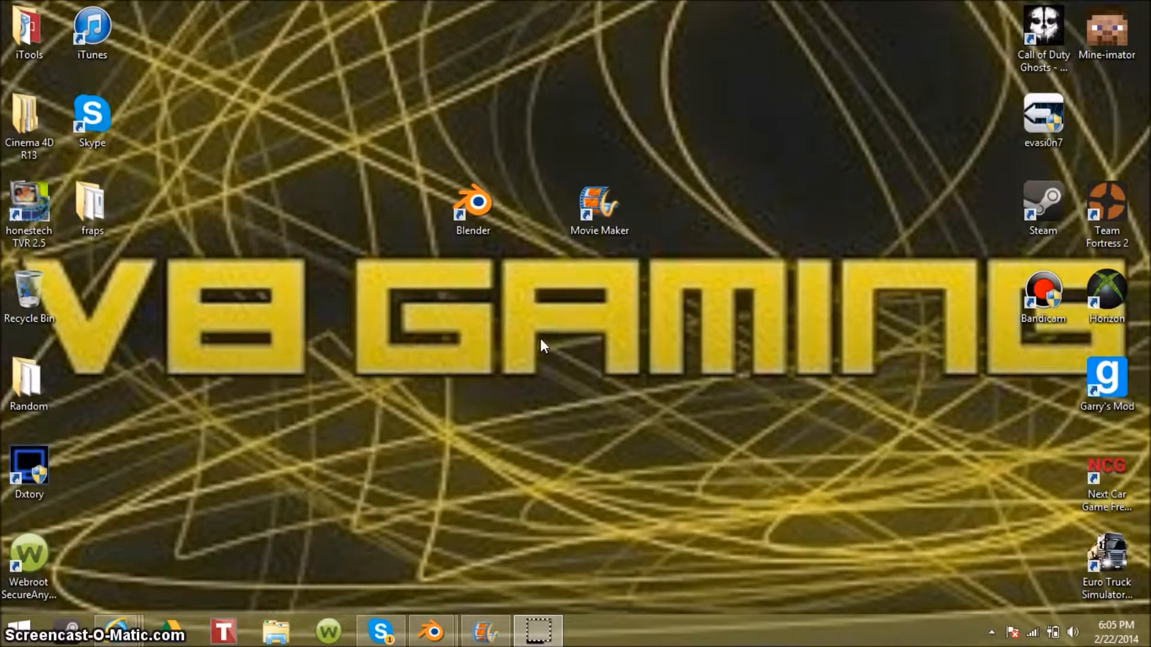
mouse_move(545, 292)
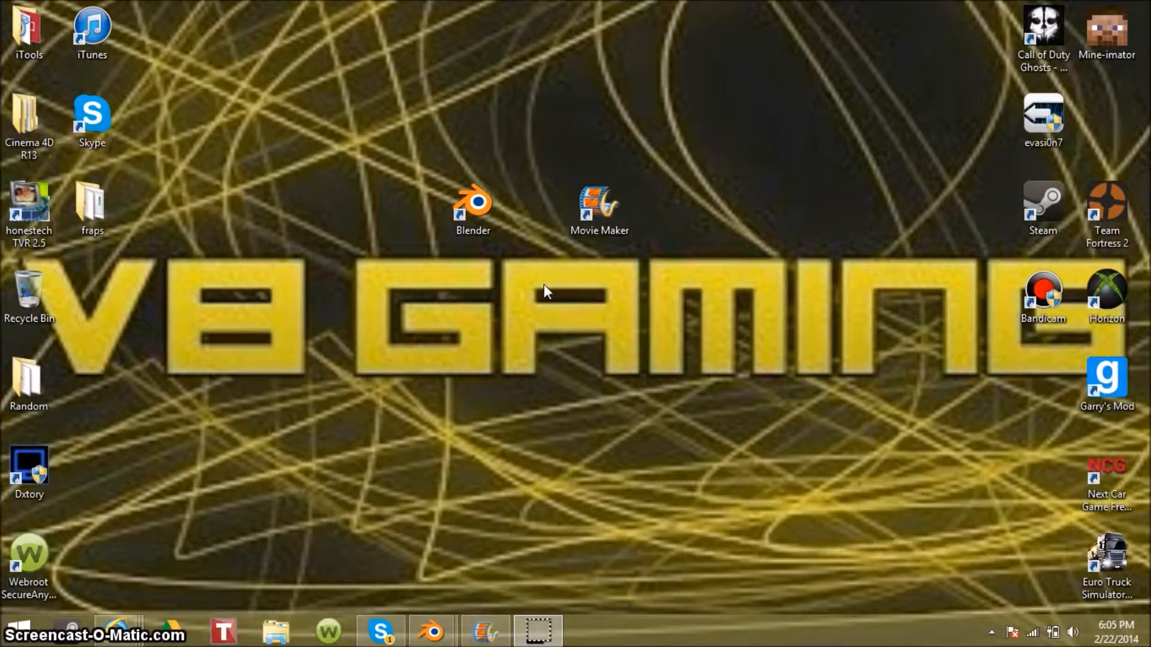
mouse_move(539, 295)
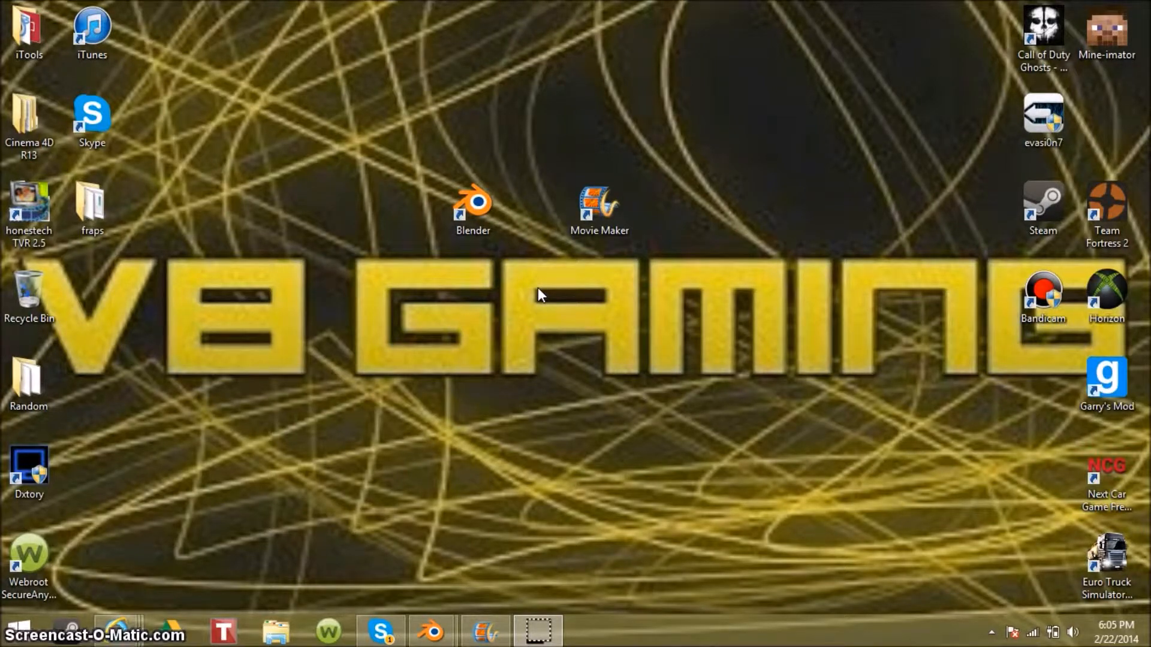
Step: Launch Movie Maker and browse the Animations, Project and Home ribbons of the empty project
click(484, 631)
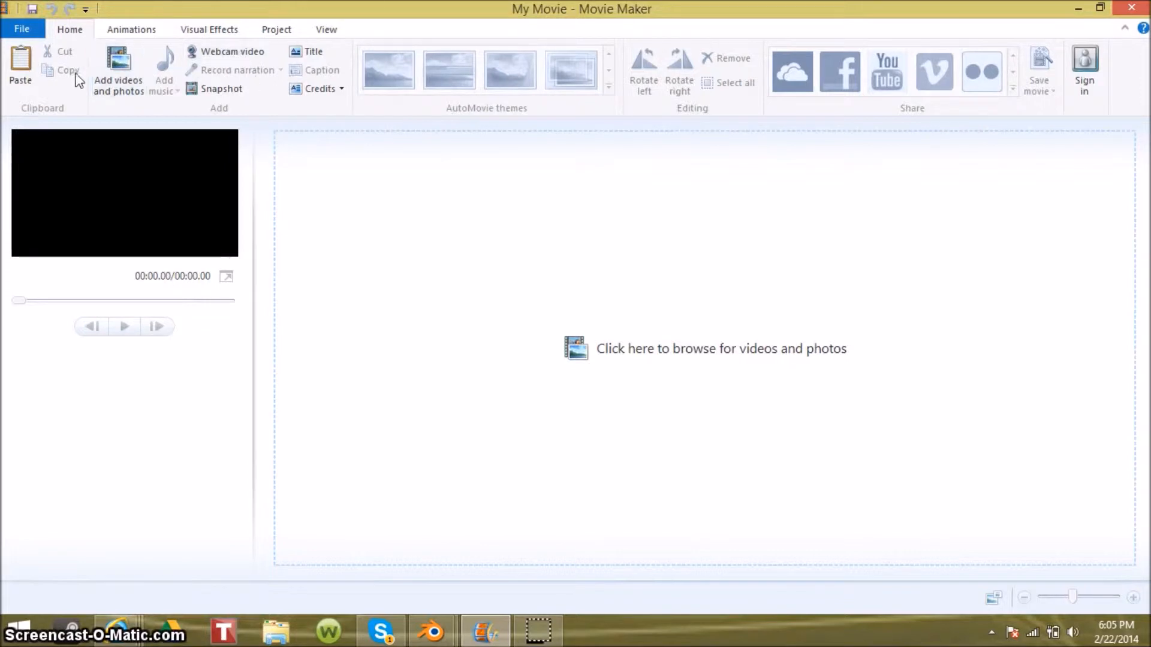
click(131, 29)
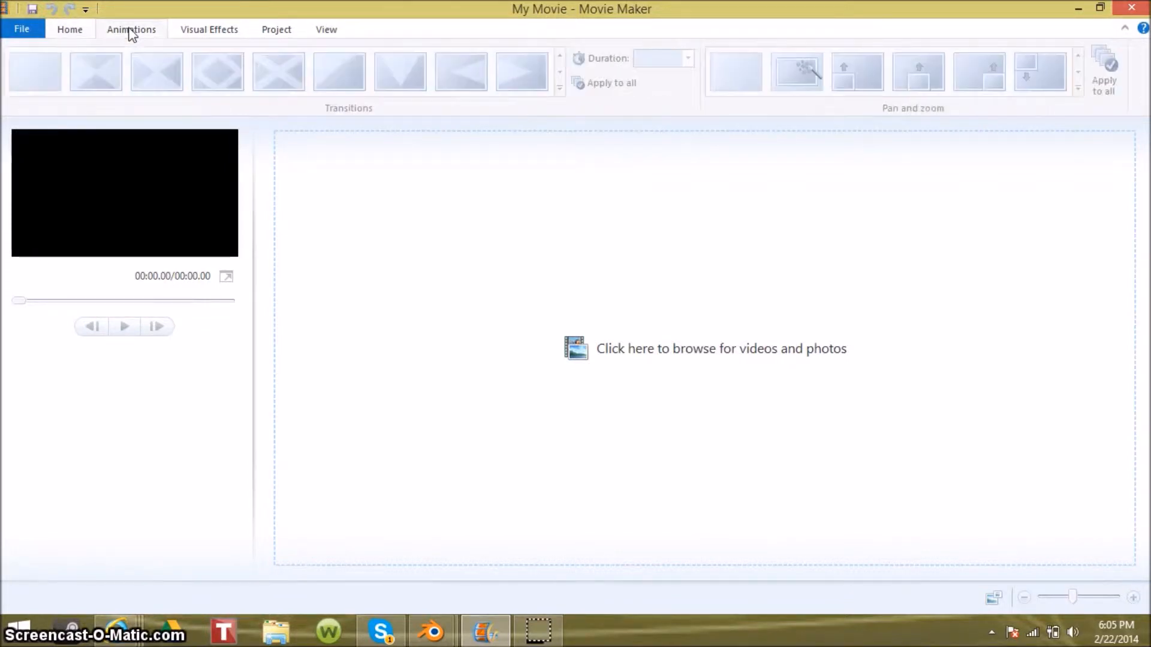
mouse_move(83, 35)
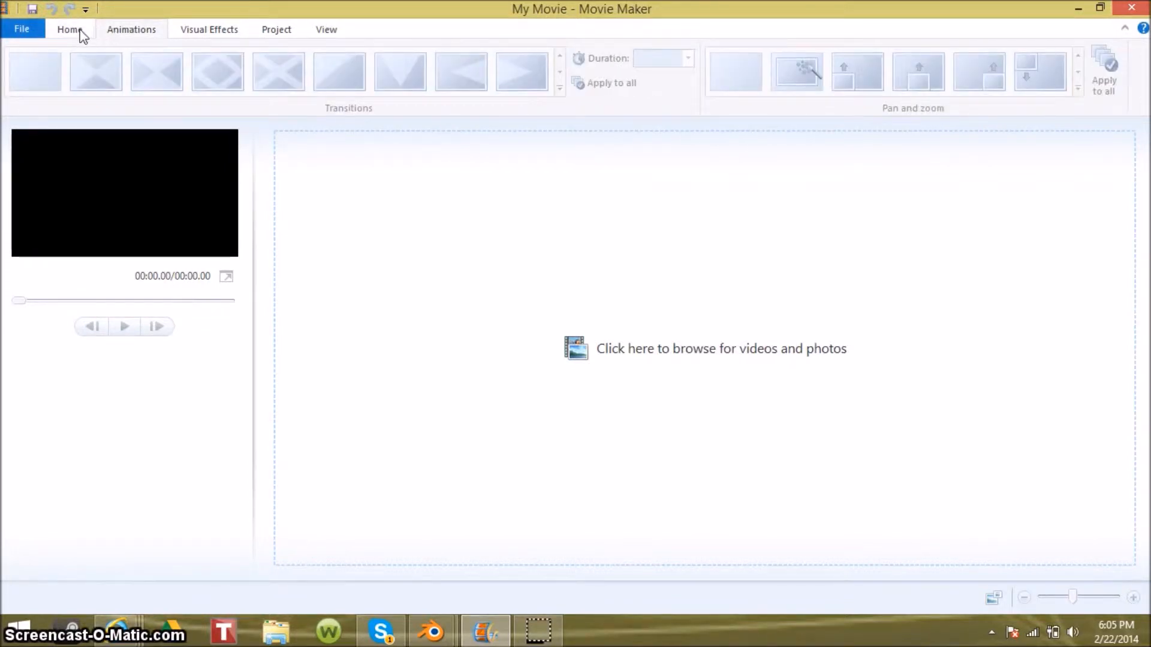
click(69, 29)
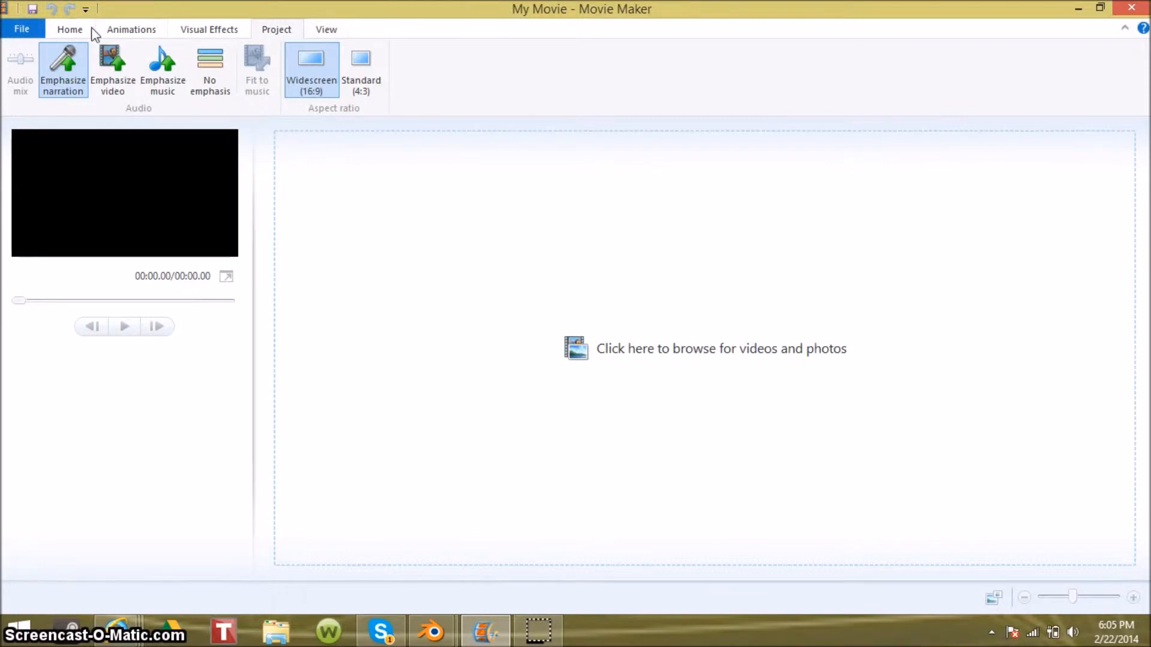
click(69, 29)
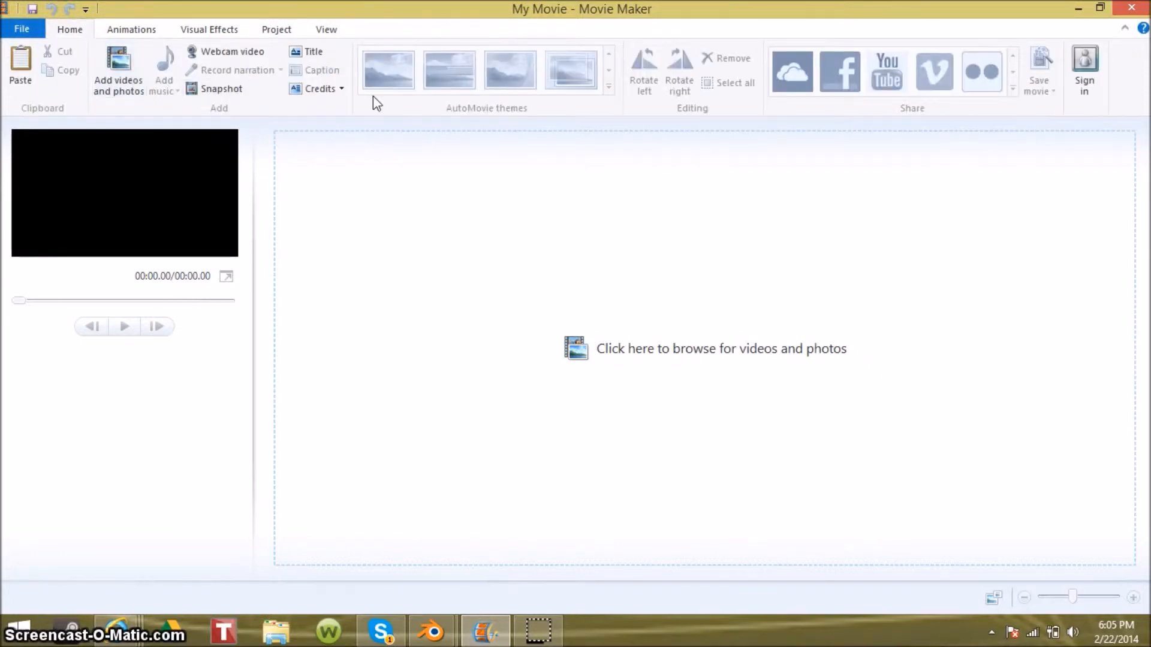
mouse_move(471, 70)
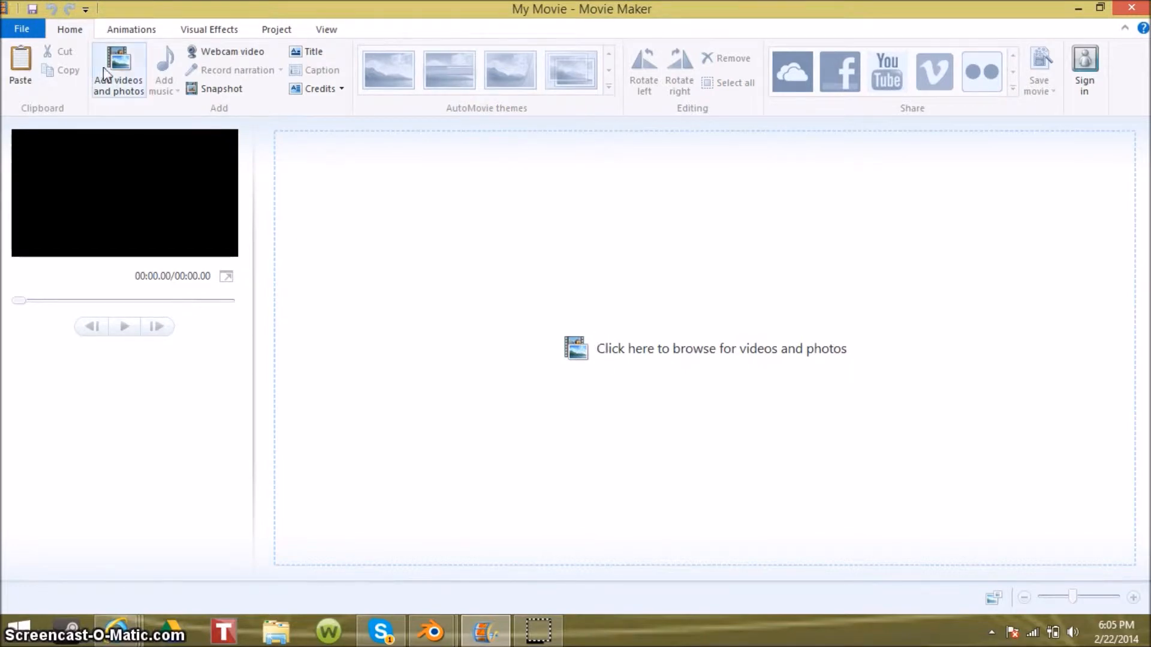
Step: Start Add videos and photos and select video 1568536_4545337 in the Downloads folder
click(118, 70)
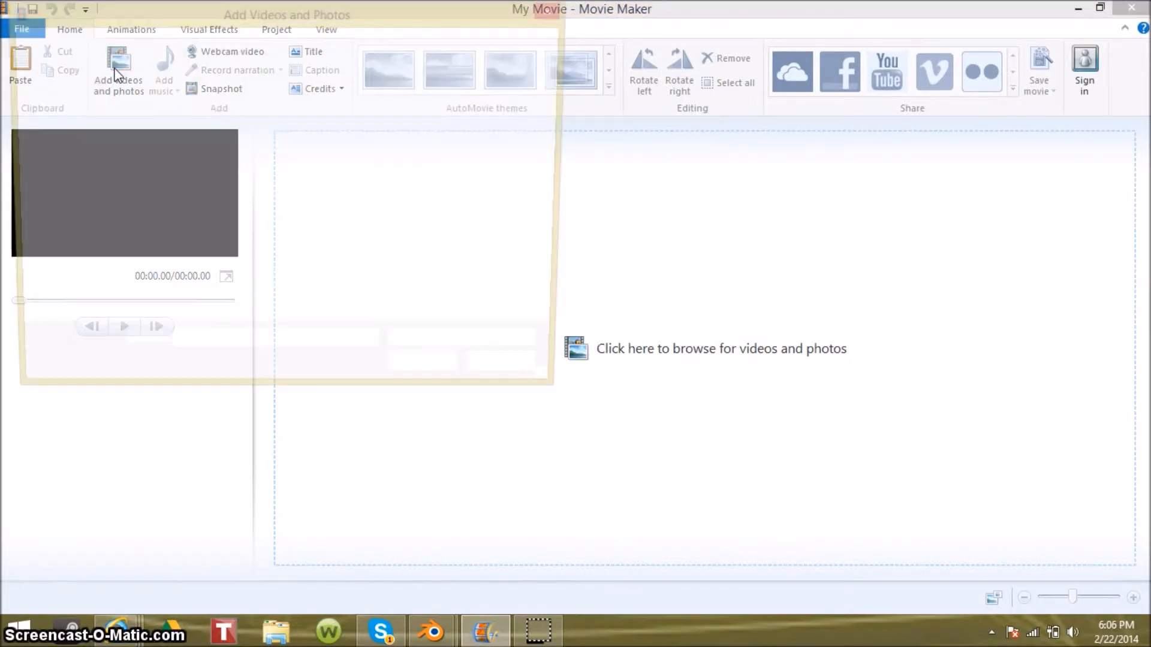
click(118, 70)
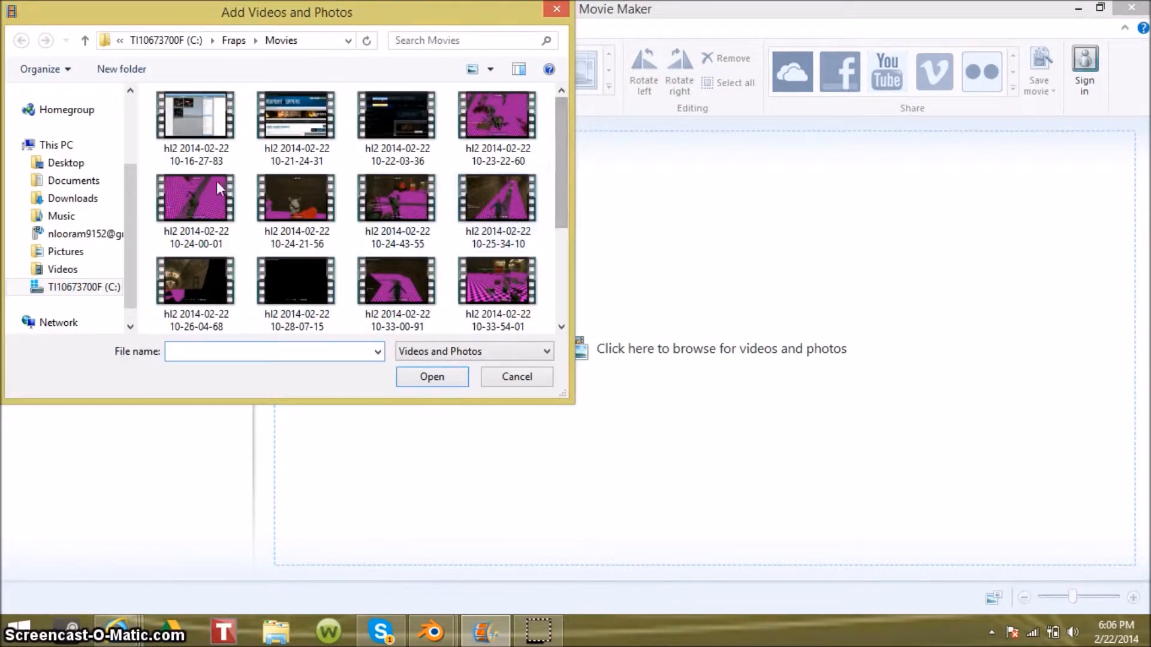
click(73, 198)
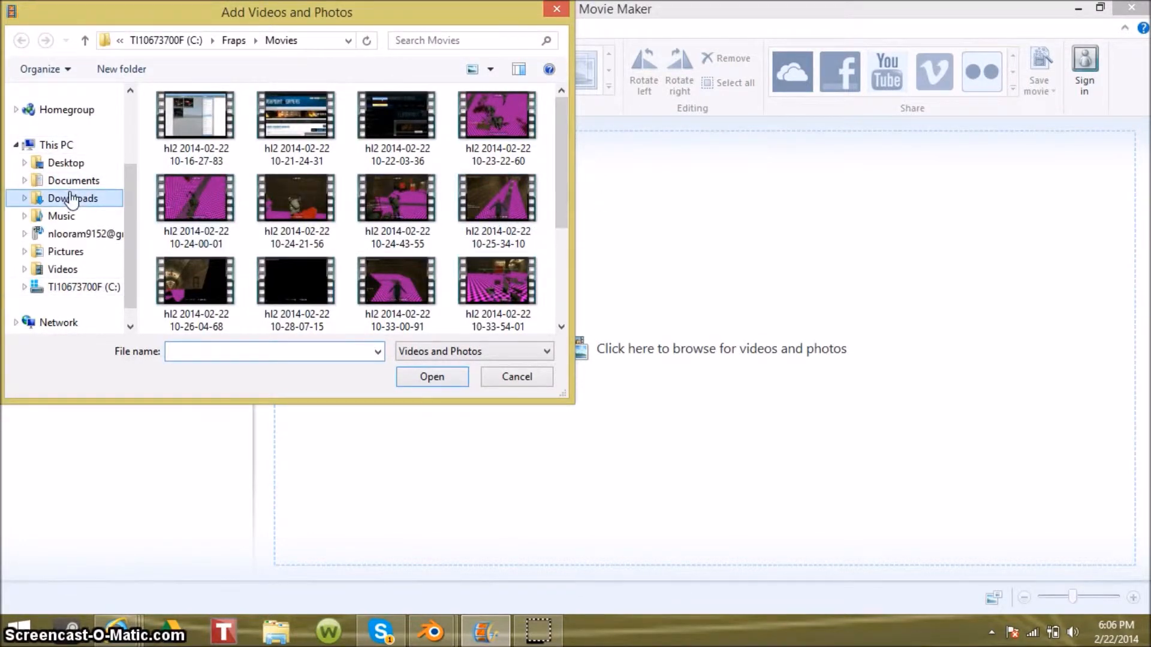
click(72, 199)
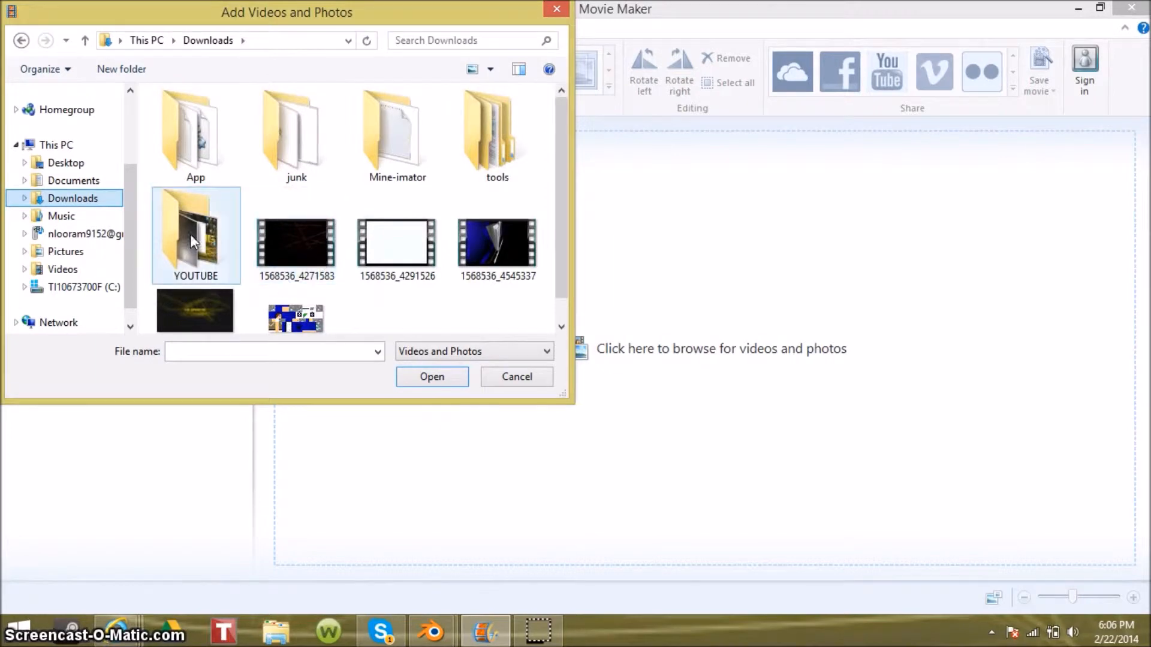
click(497, 243)
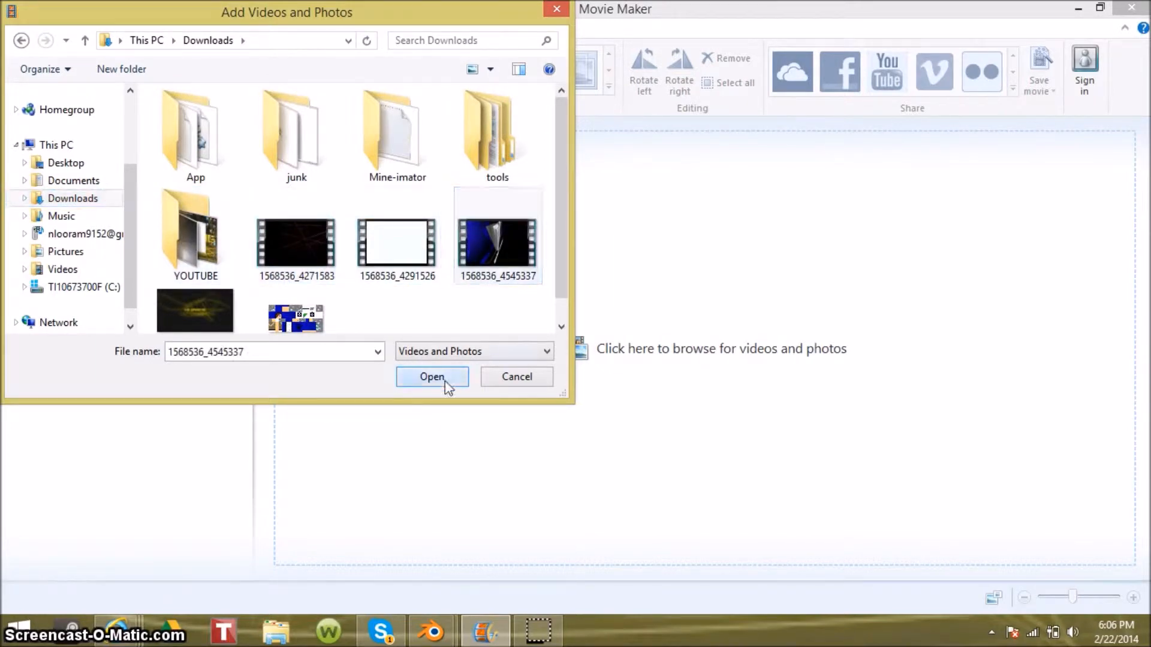
Step: Import the VB Gaming intro clip onto the storyboard, play it in the preview and pause
click(432, 377)
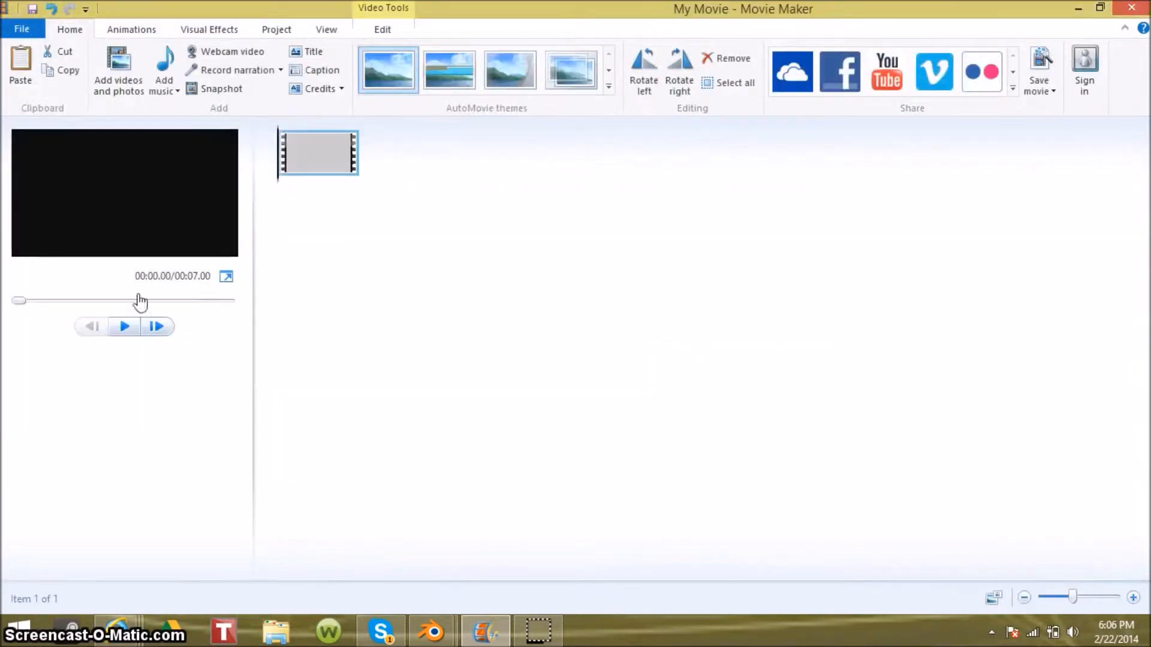
click(124, 326)
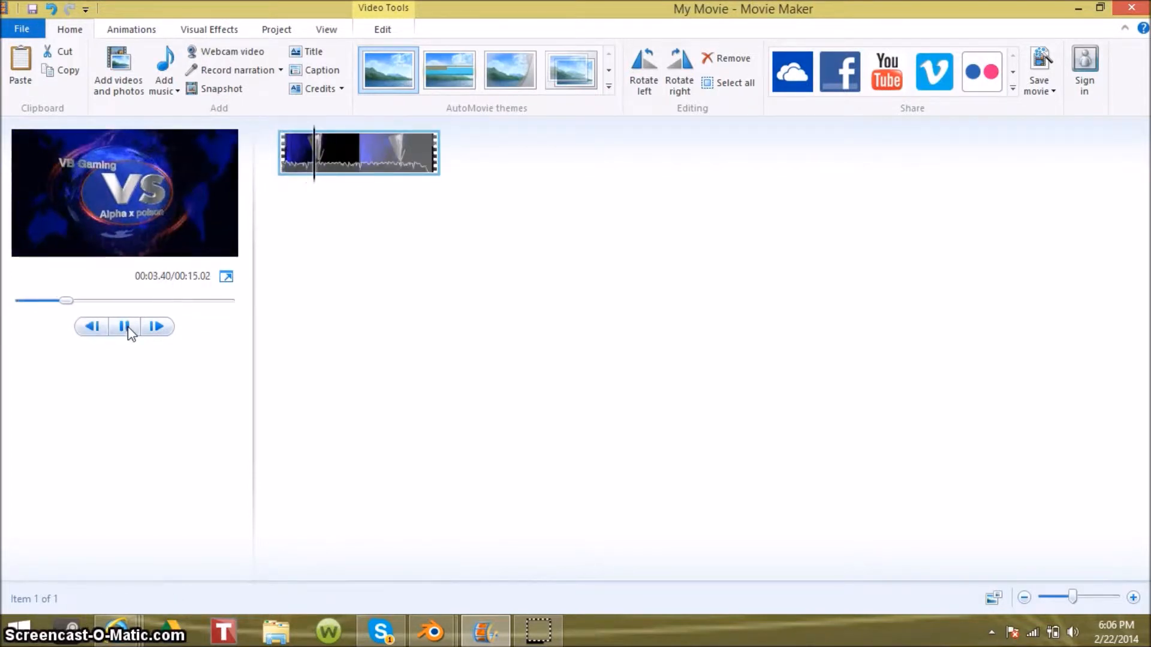
click(124, 326)
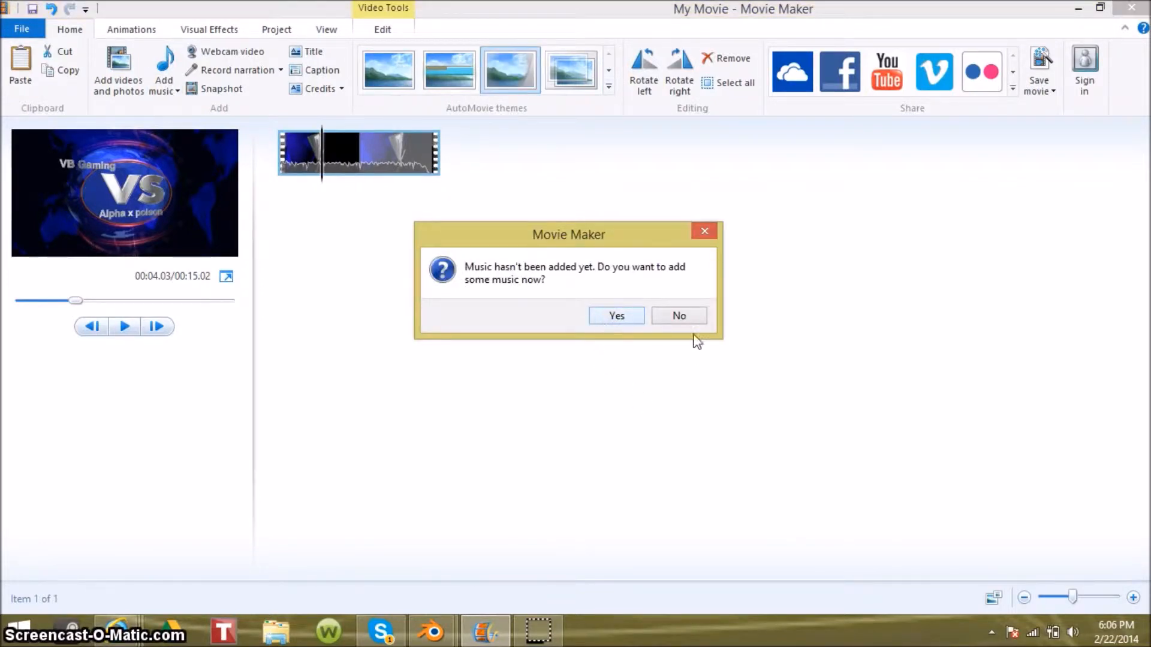
Step: Decline music, let the AutoMovie theme add credit clips, preview the movie, then switch away via the taskbar
click(678, 316)
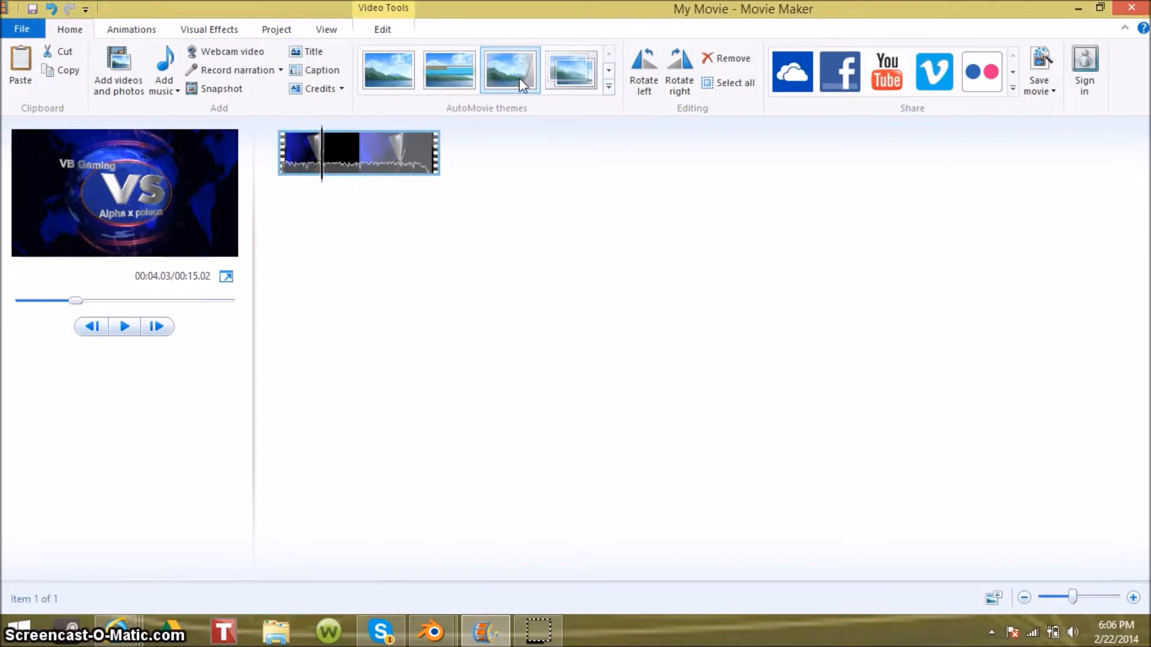
click(509, 69)
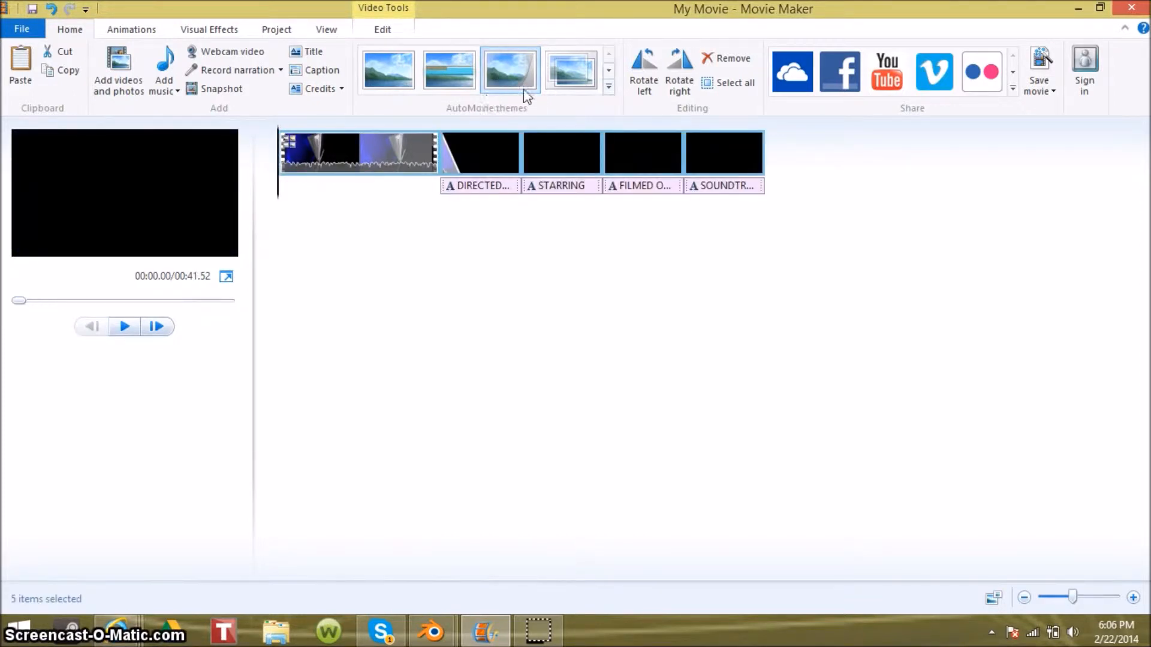
click(124, 327)
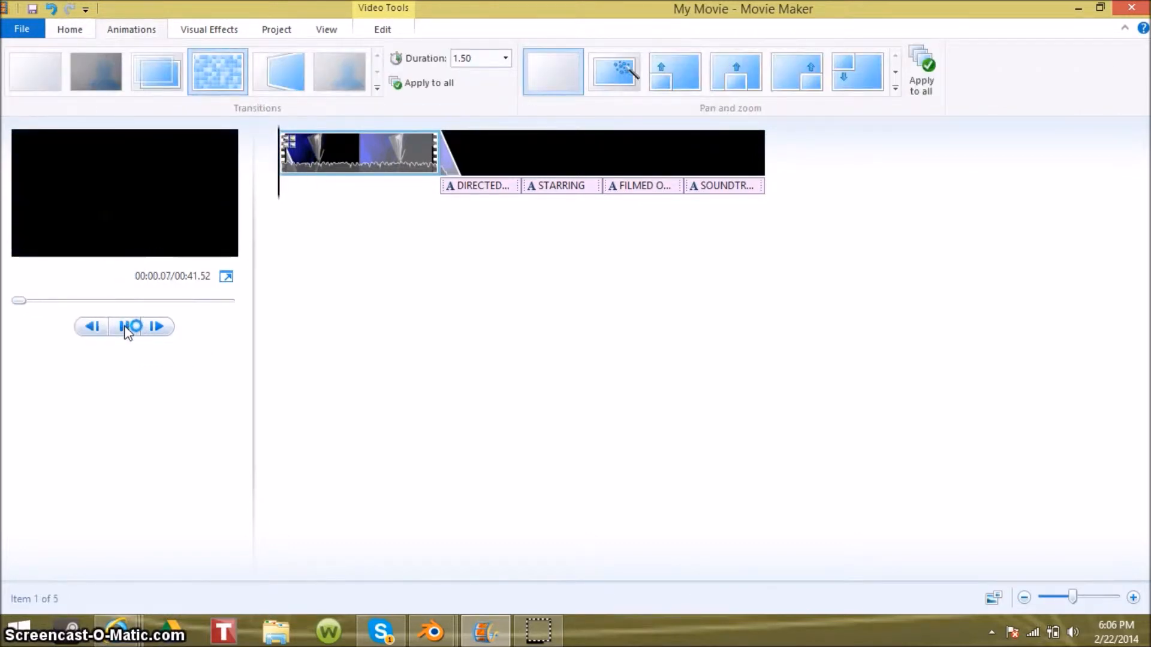
click(133, 326)
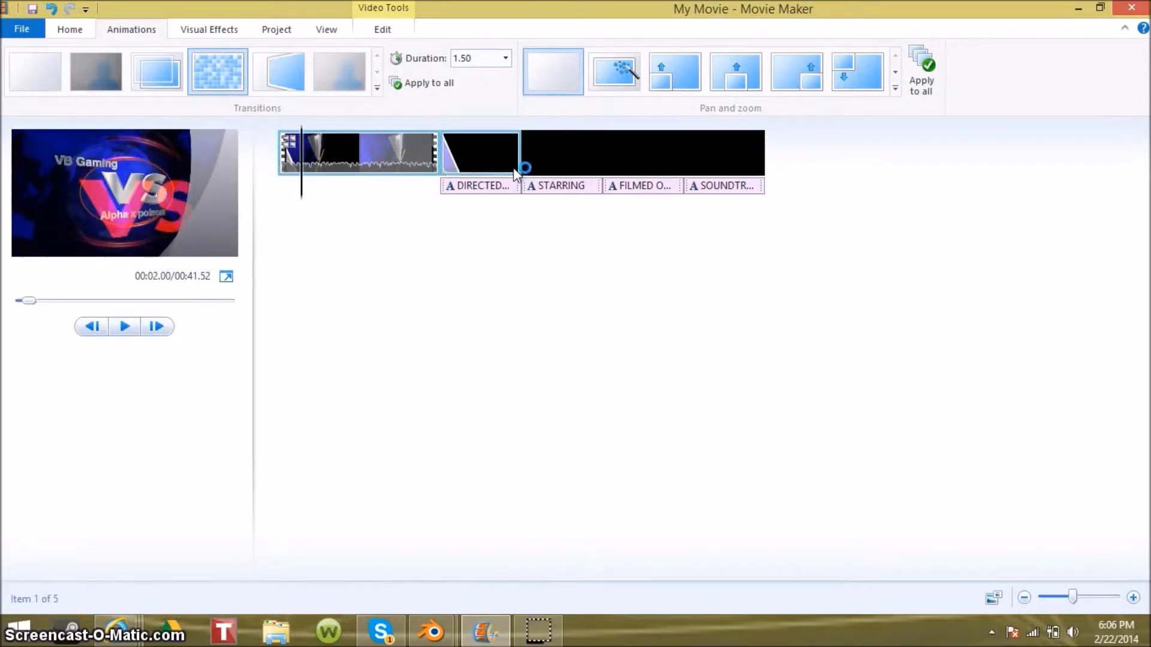
mouse_move(391, 146)
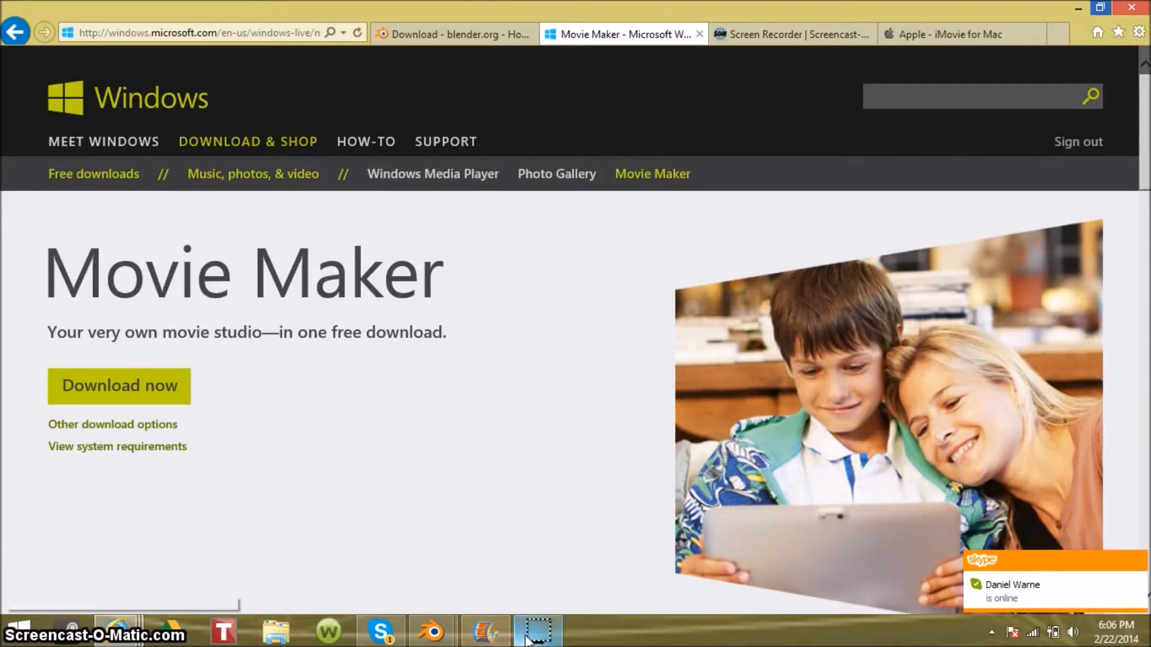
click(431, 631)
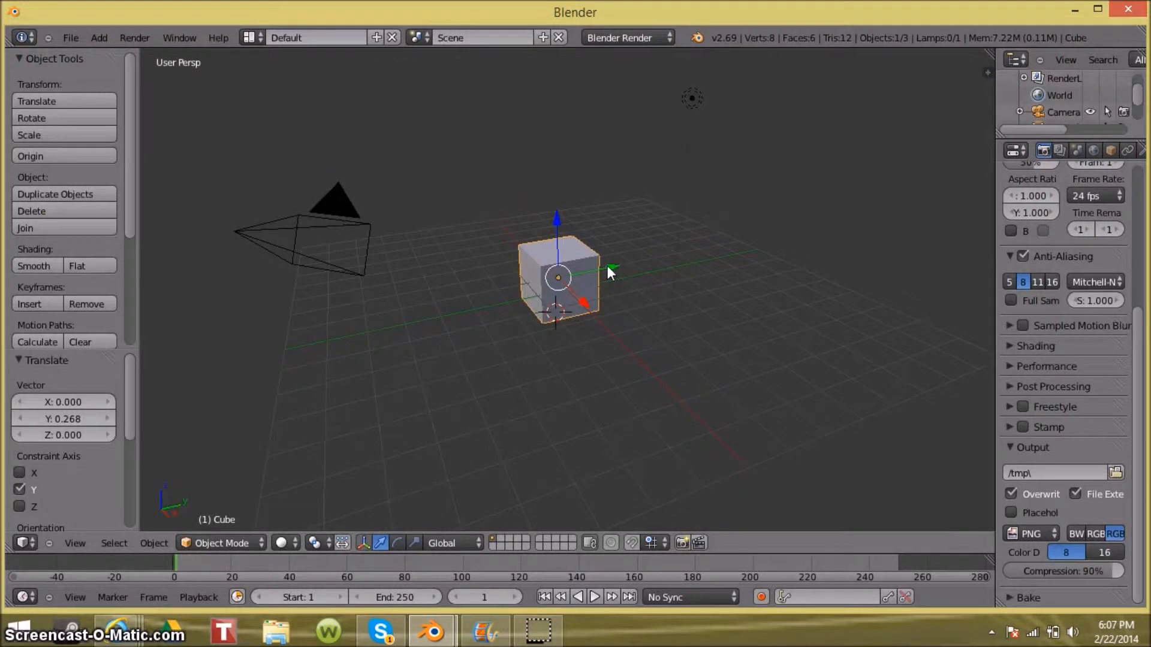
mouse_move(676, 62)
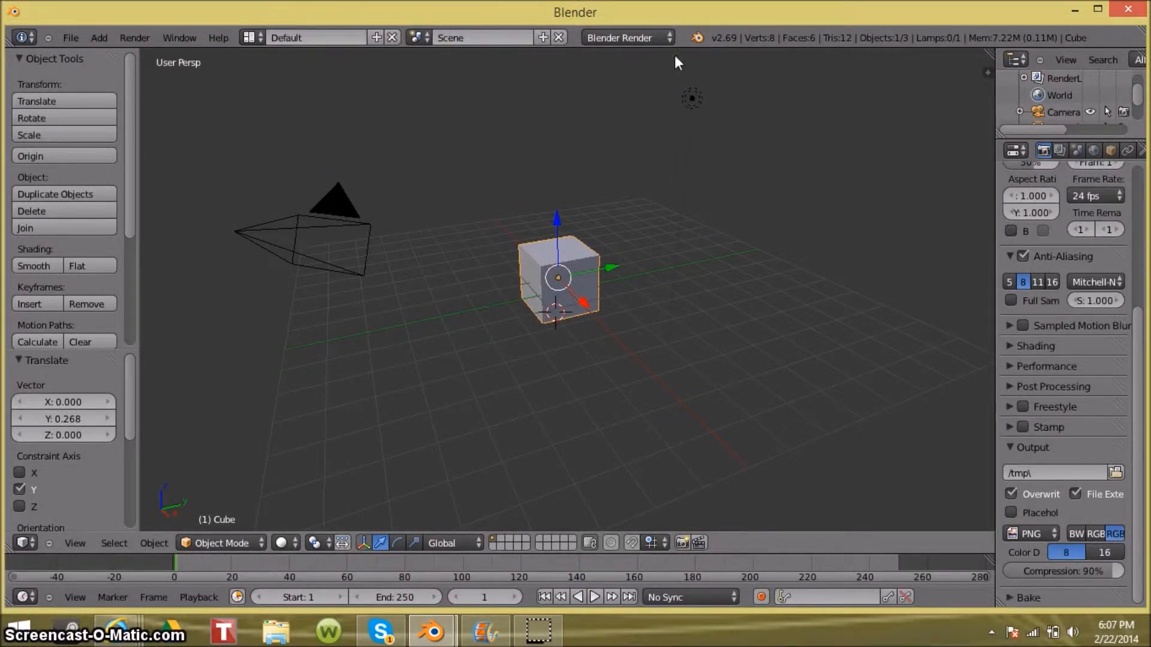
mouse_move(132, 125)
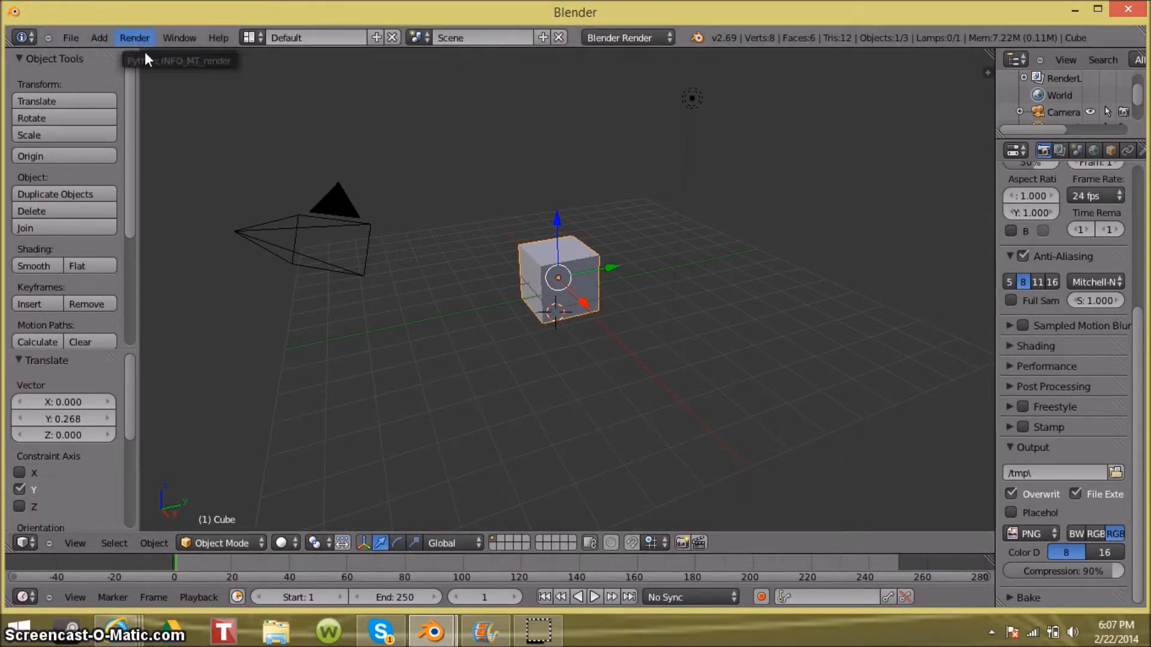
scroll(down, 3)
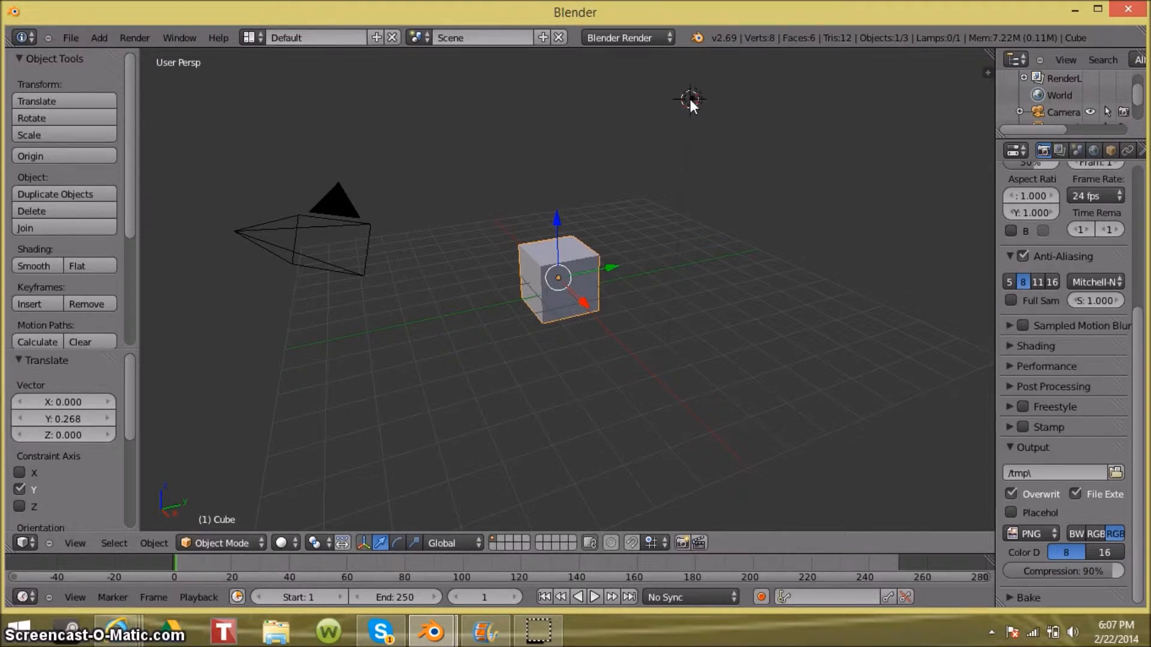
mouse_move(694, 102)
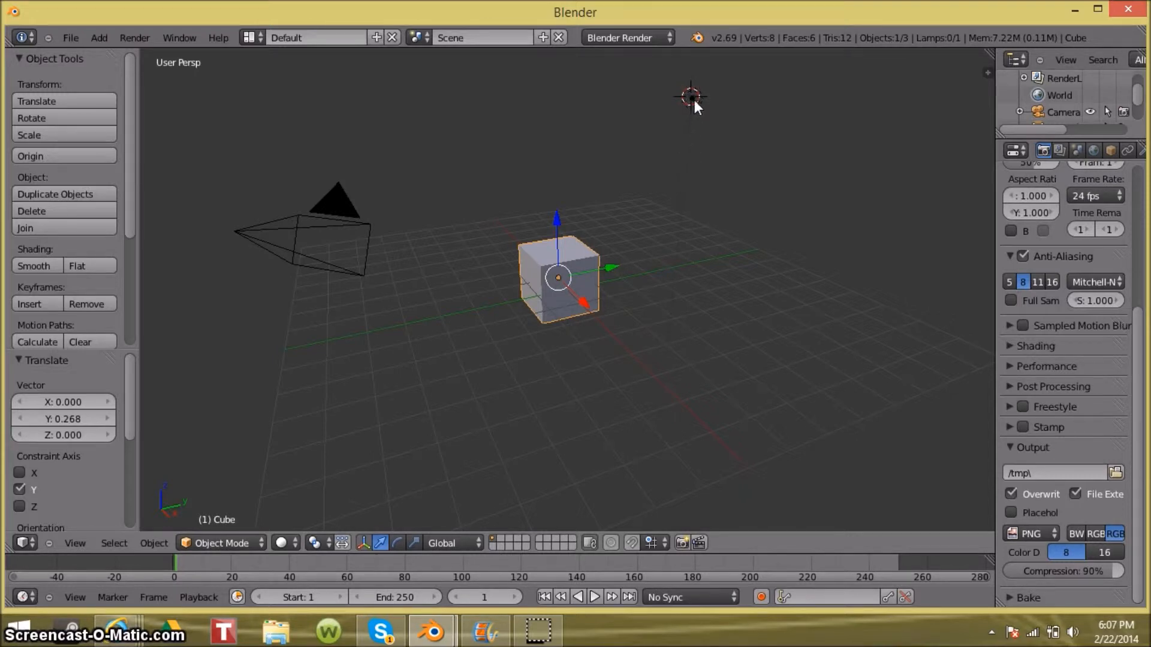
mouse_move(692, 106)
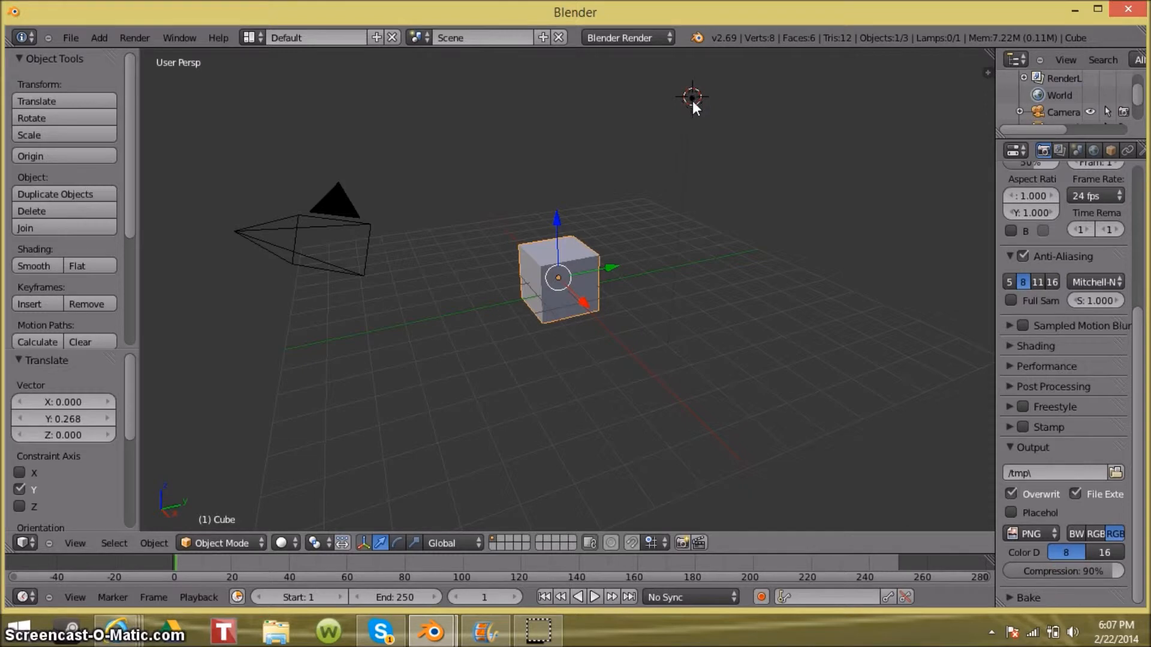
mouse_move(693, 105)
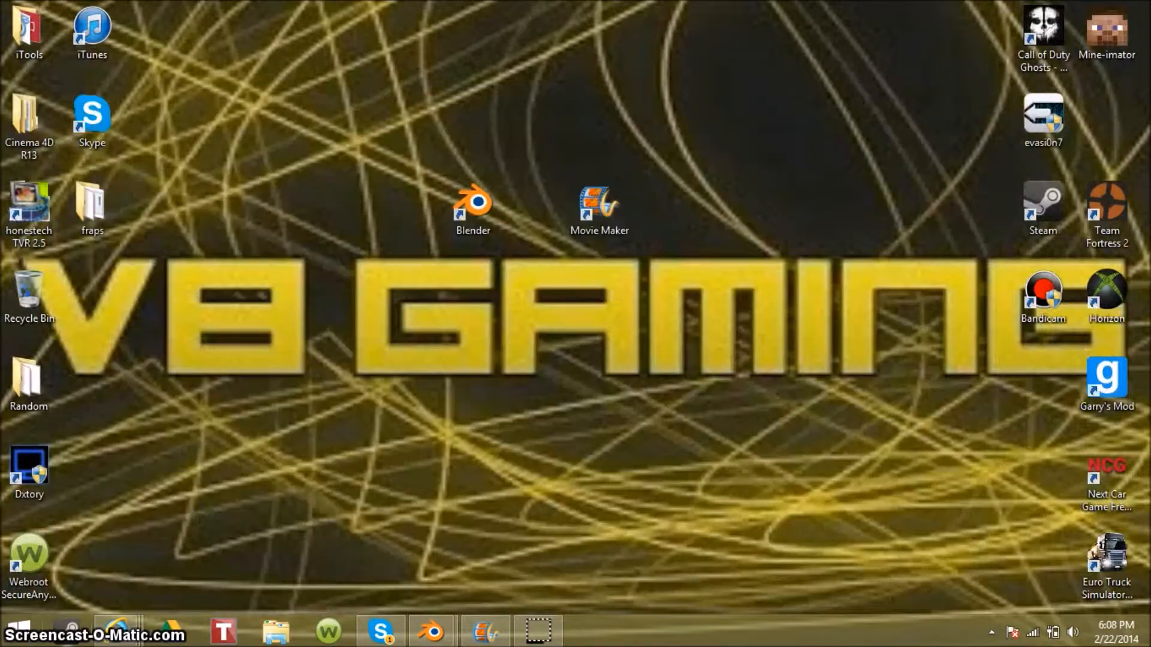
mouse_move(118, 630)
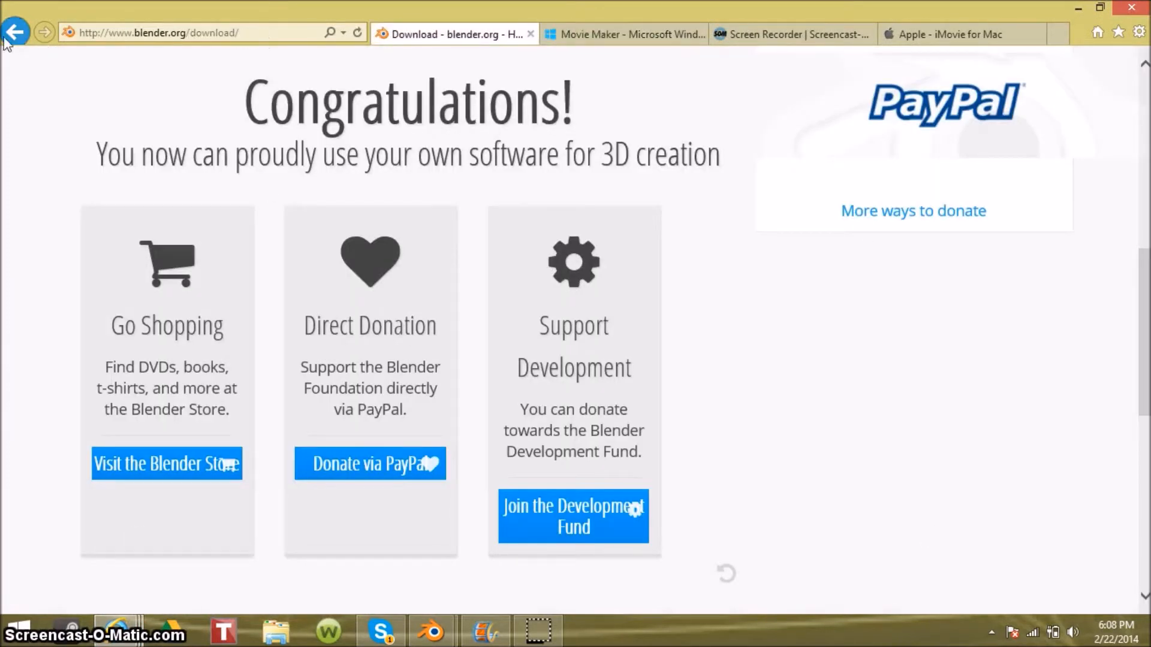
Step: Go back to the blender.org home page and minimize Internet Explorer to the desktop
click(15, 33)
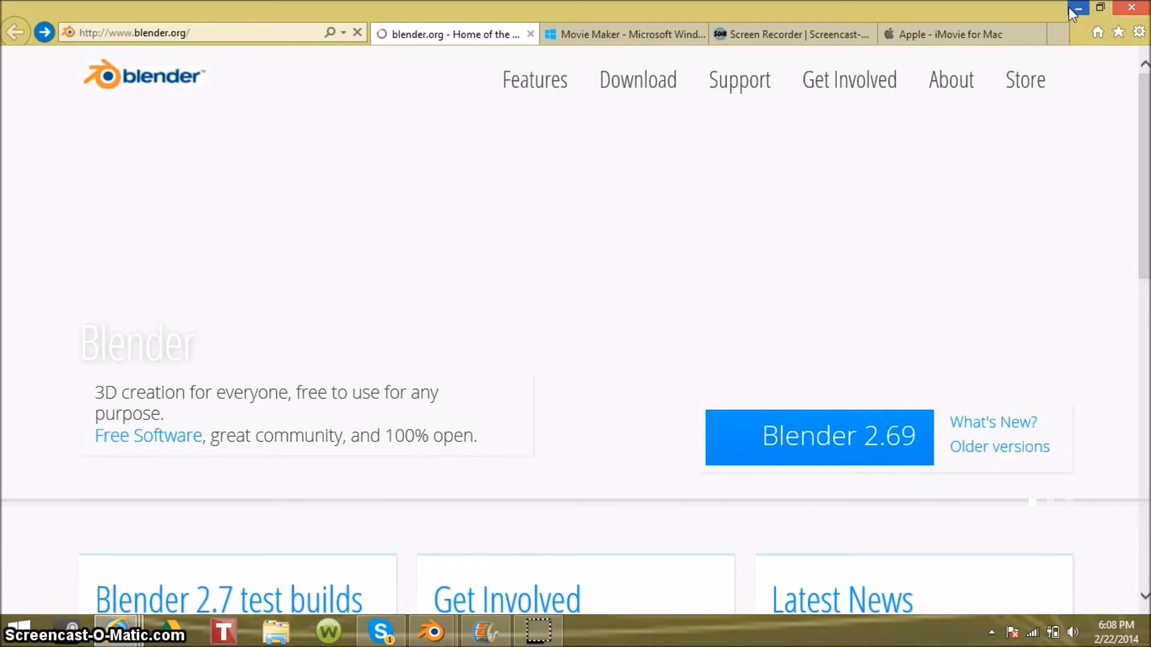
click(1078, 8)
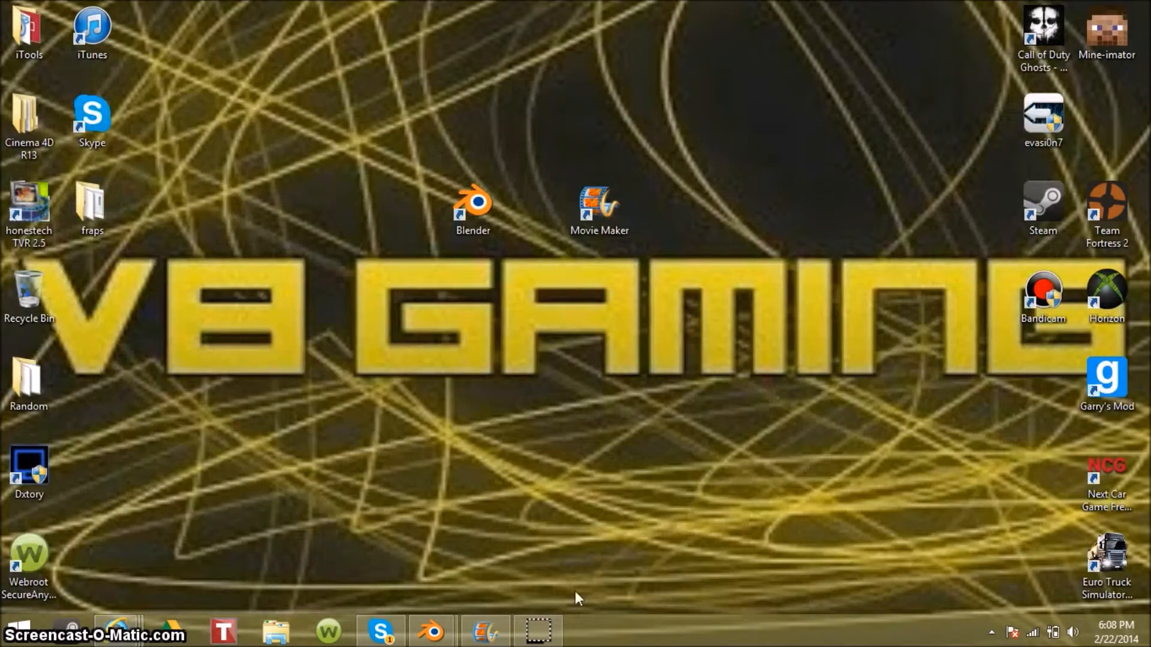
Step: Restore the browser and scroll Apple's iMovie for Mac page from its intro down to the trailers section
click(117, 632)
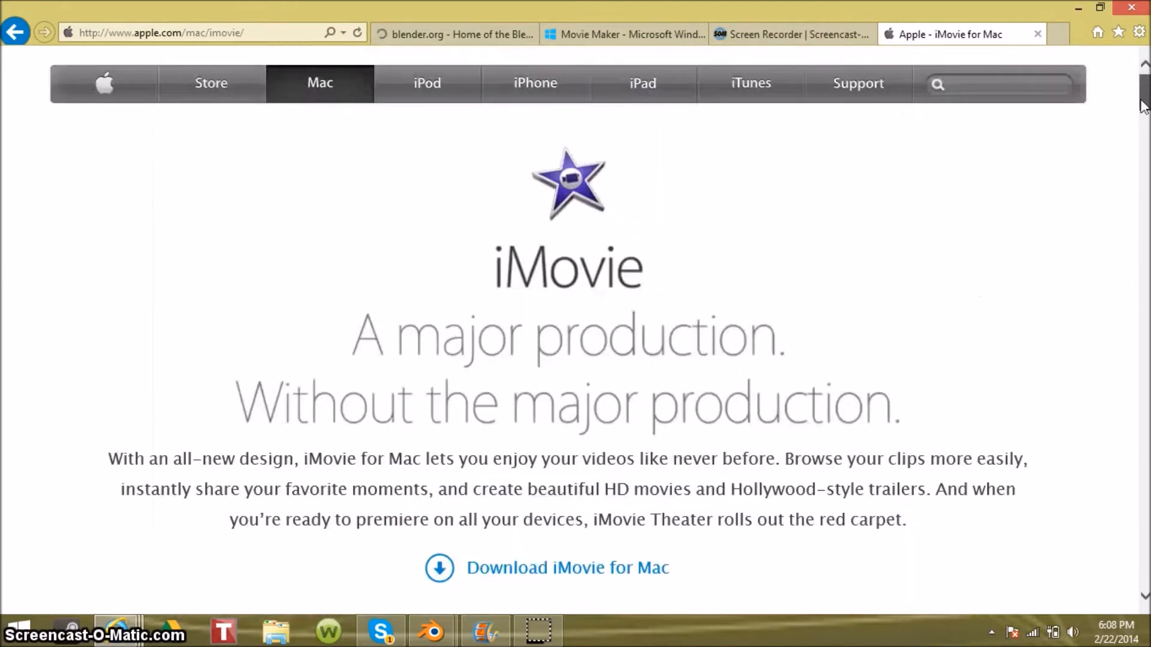
scroll(down, 3)
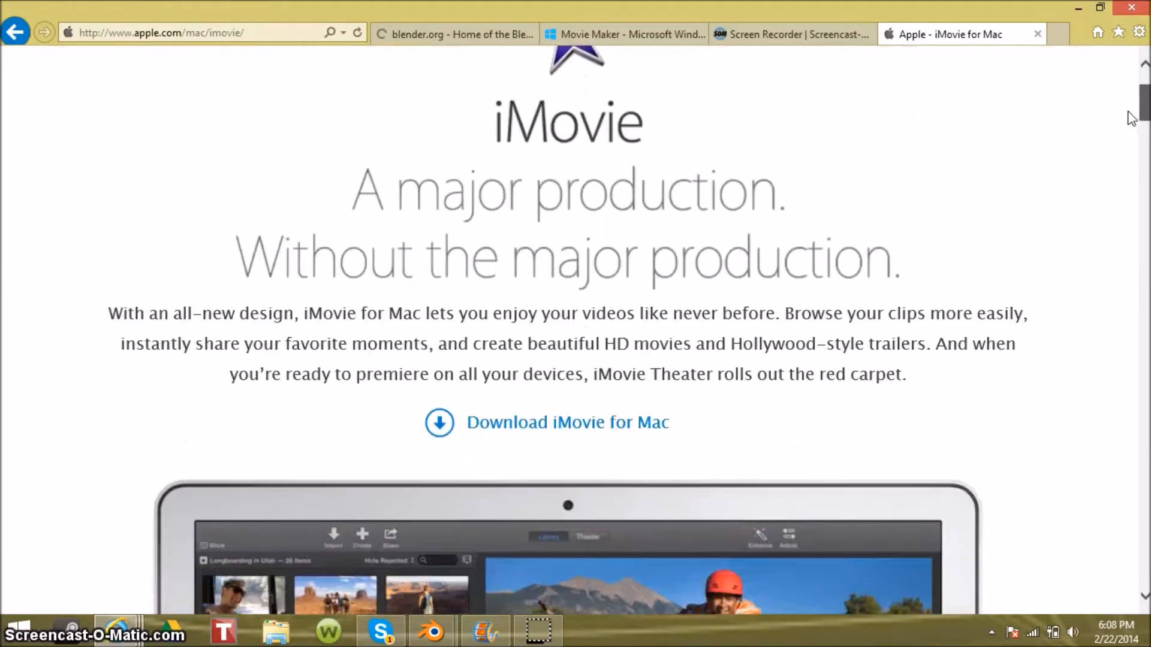
scroll(down, 3)
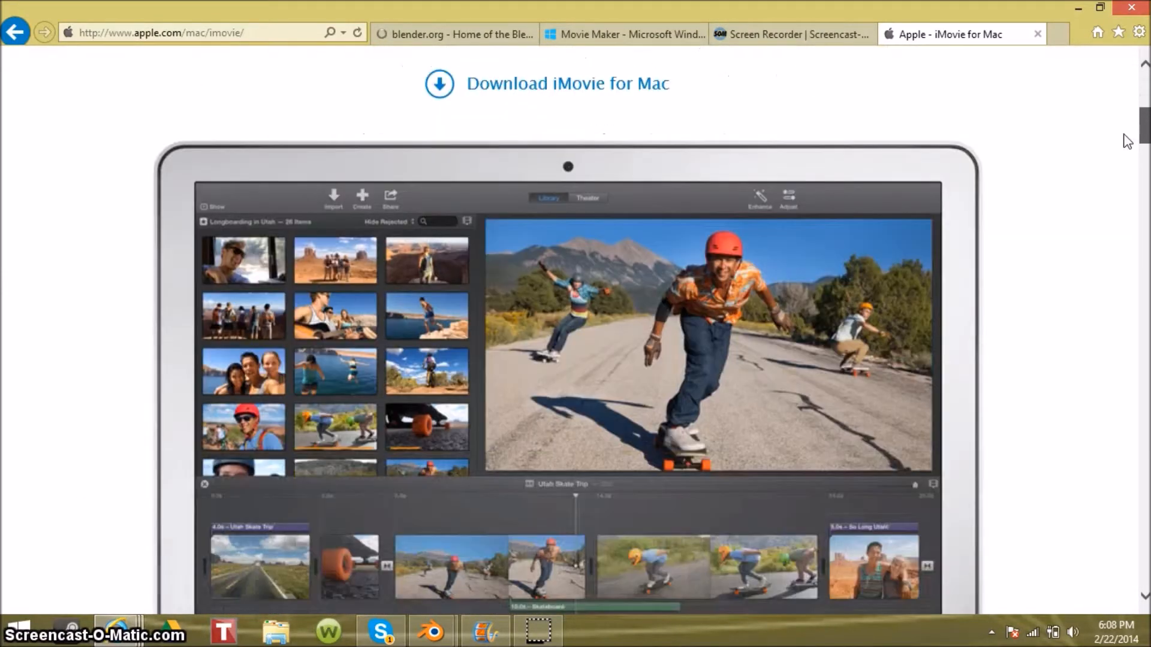
scroll(down, 3)
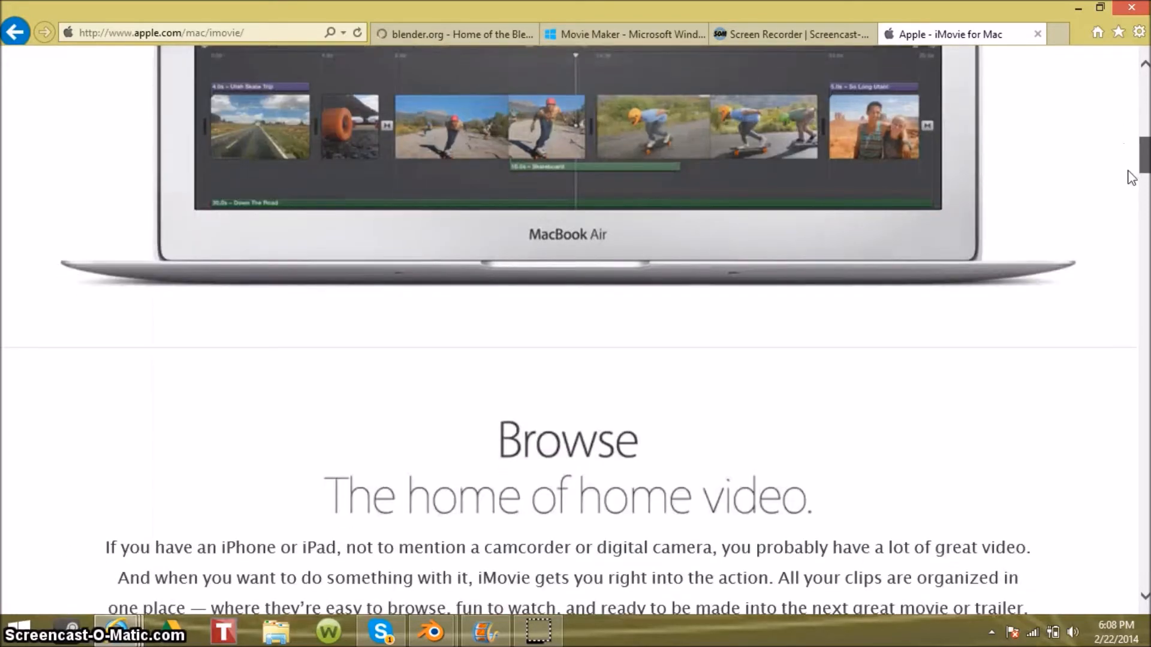
scroll(down, 3)
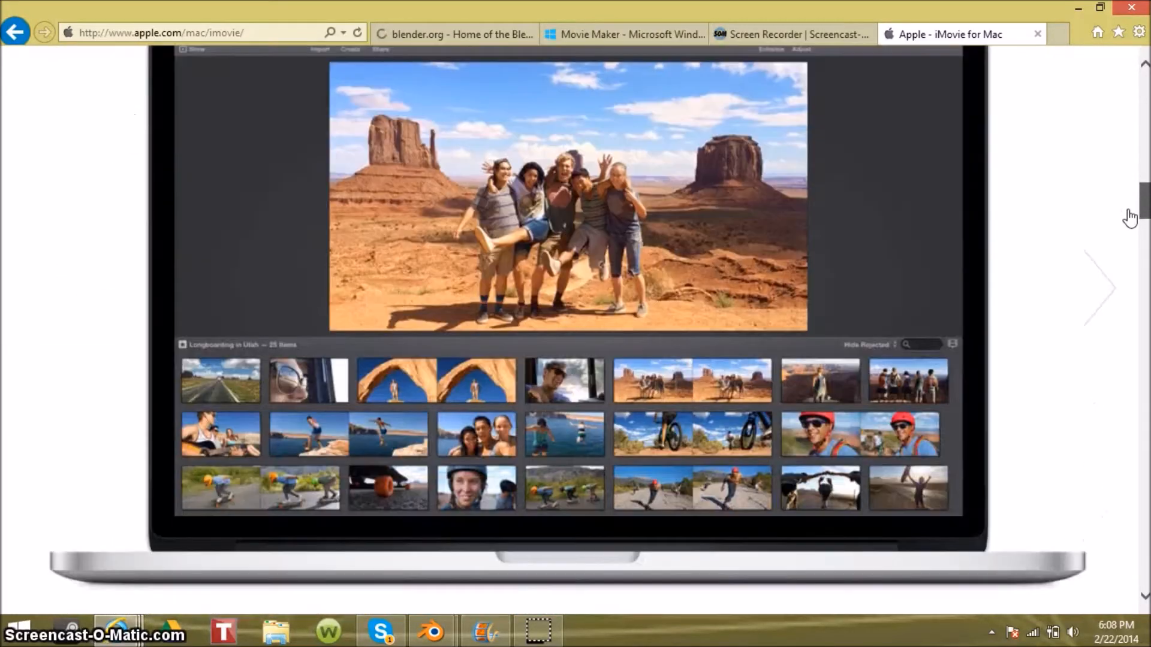
scroll(down, 3)
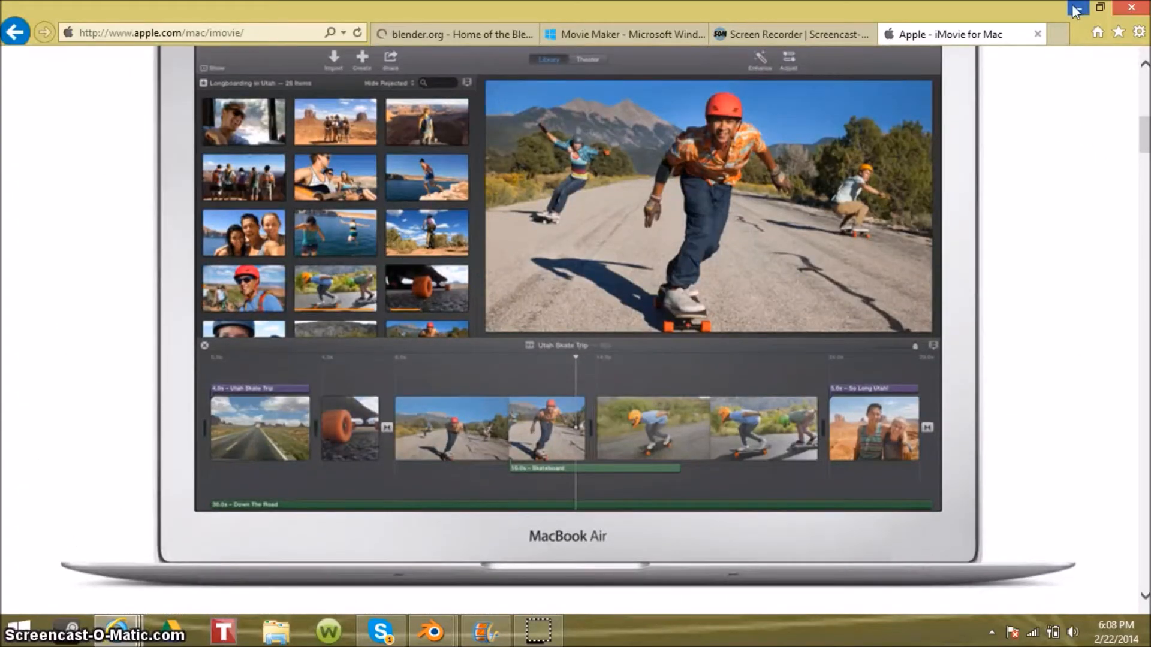
scroll(down, 3)
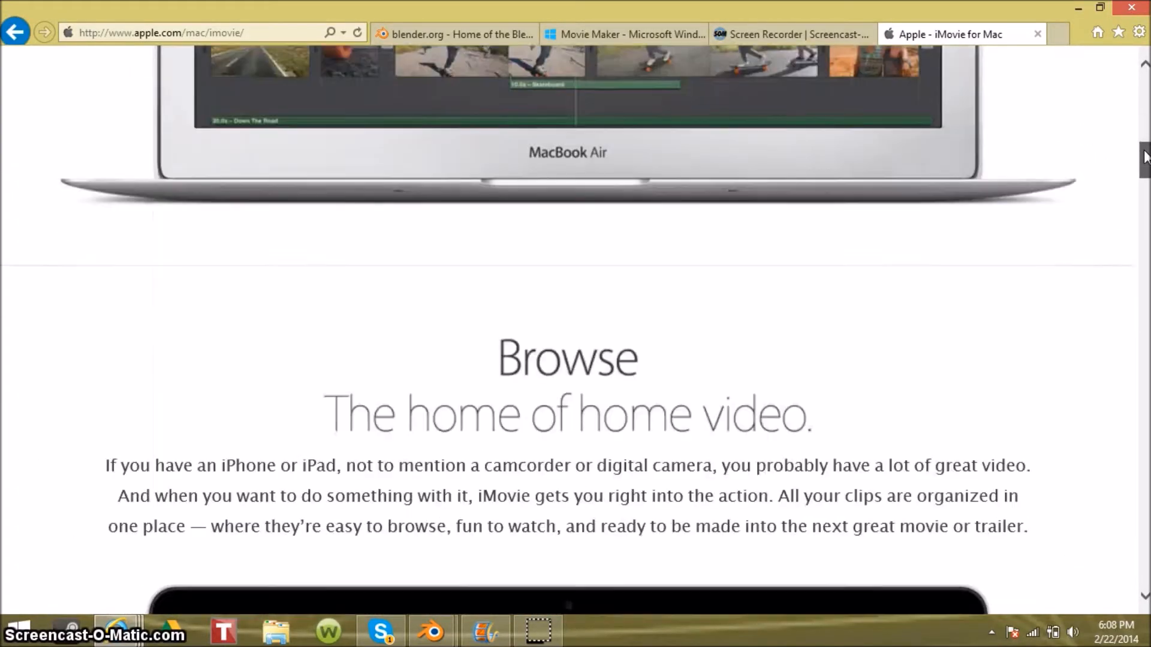
scroll(down, 3)
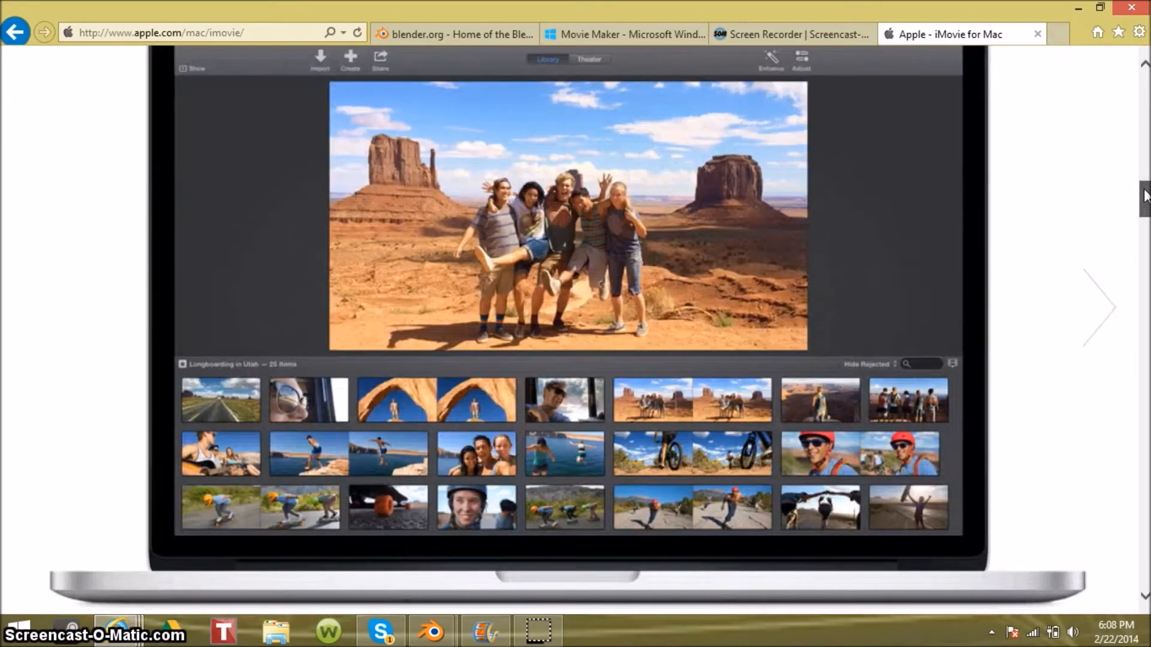
scroll(down, 3)
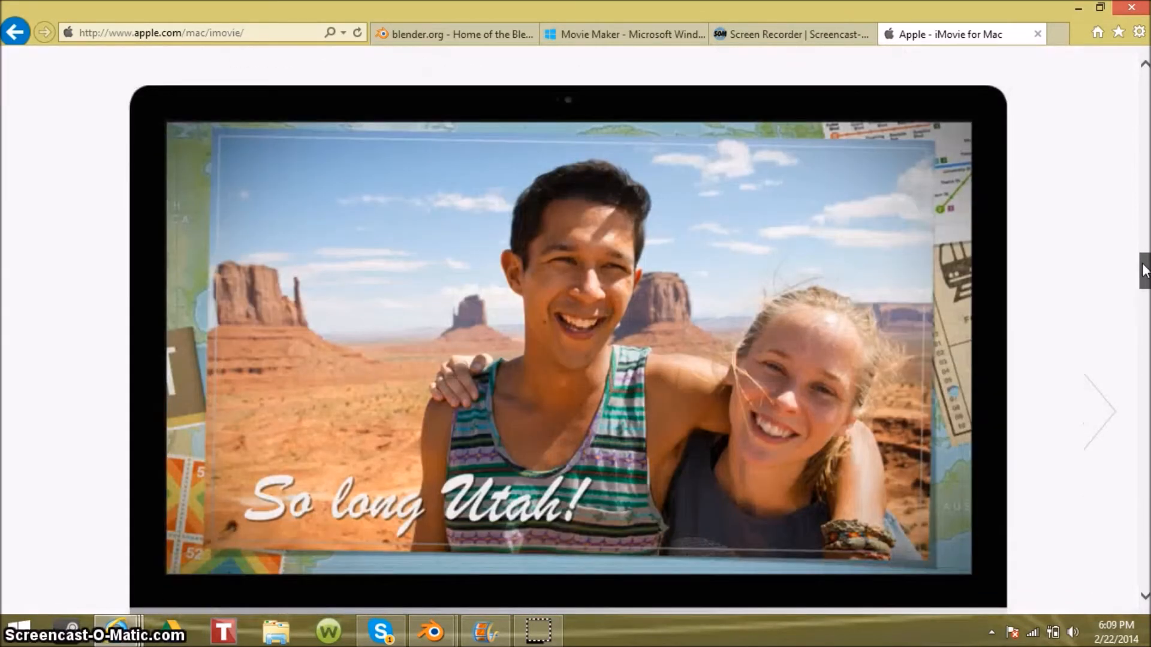
scroll(down, 3)
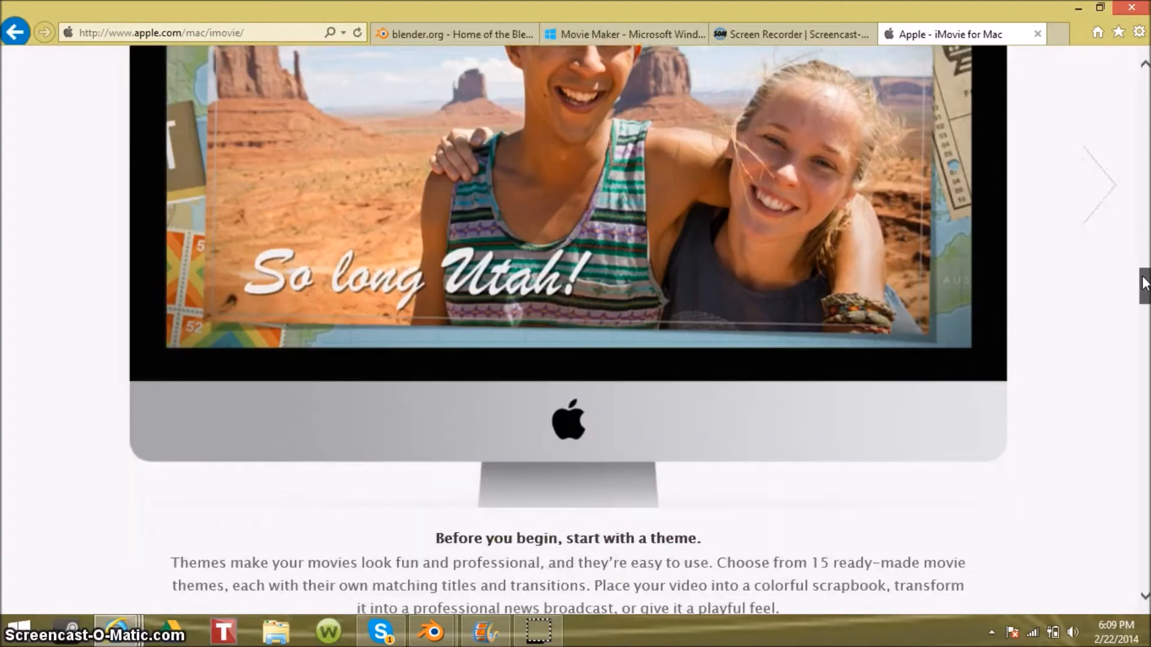
scroll(down, 3)
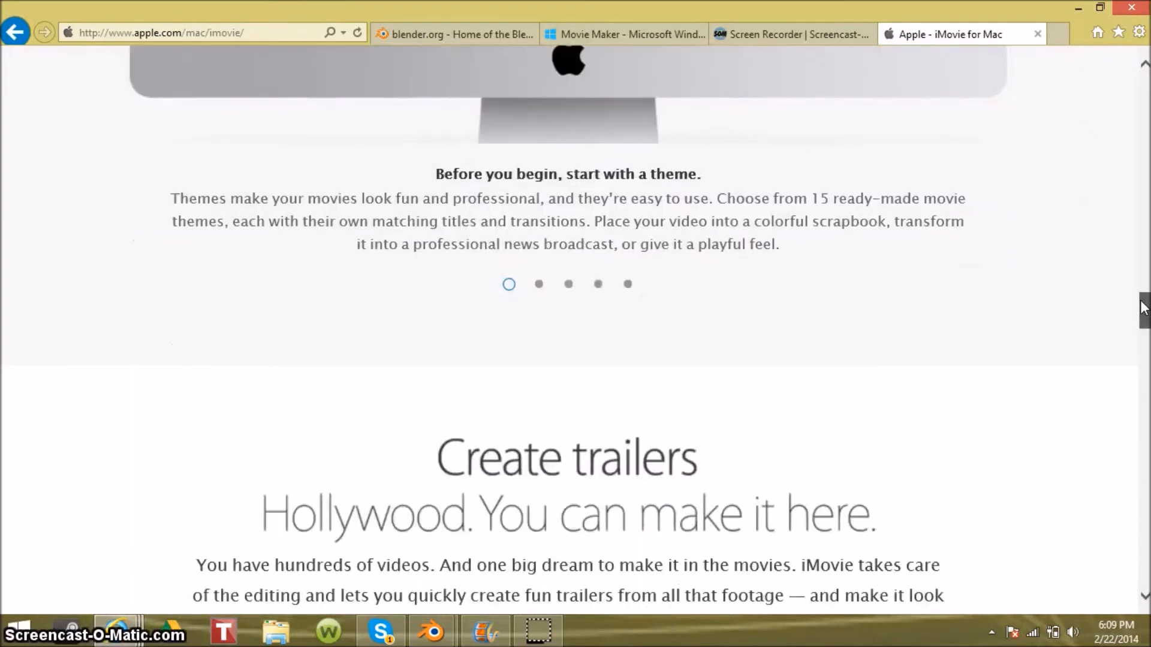
scroll(down, 3)
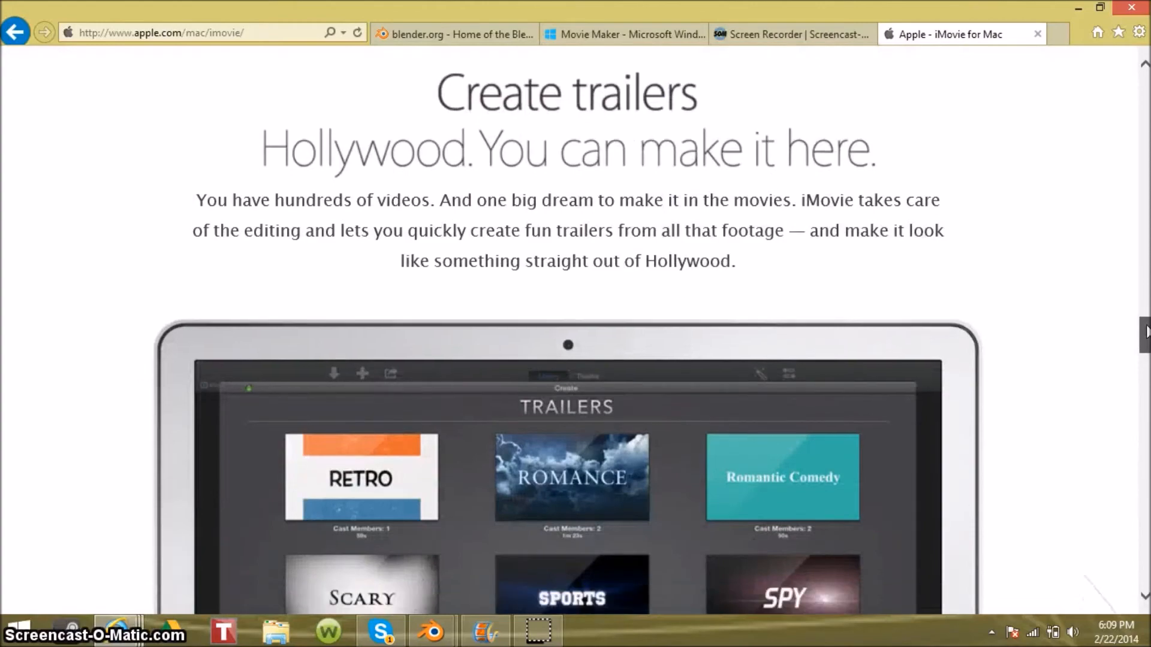
scroll(down, 3)
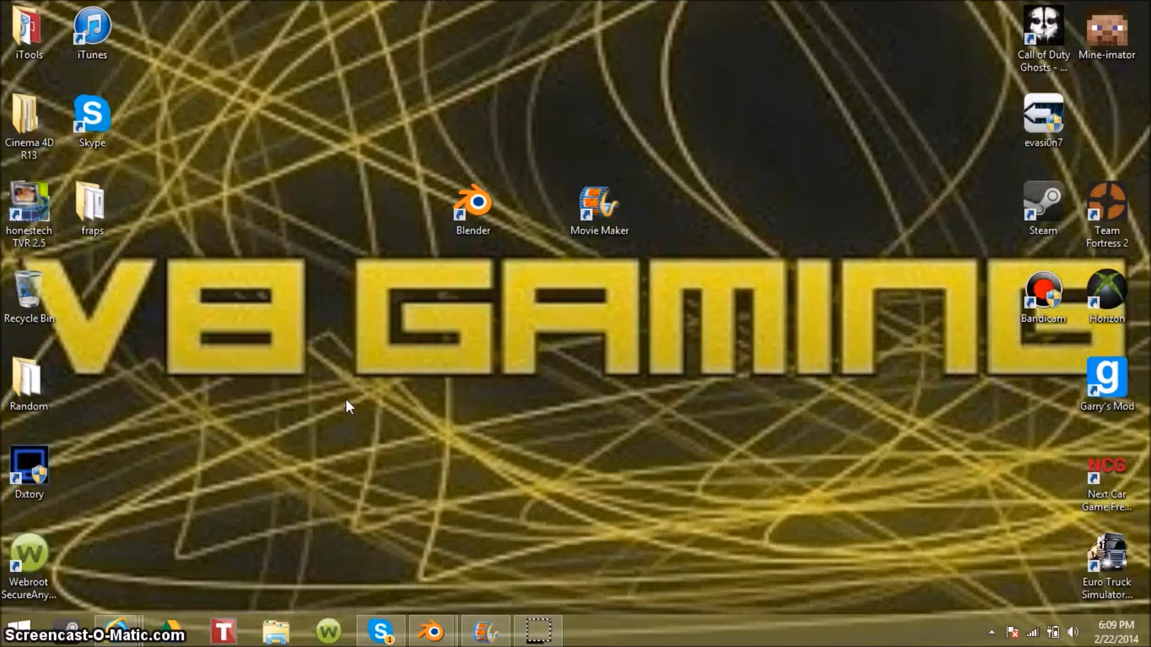
mouse_move(356, 433)
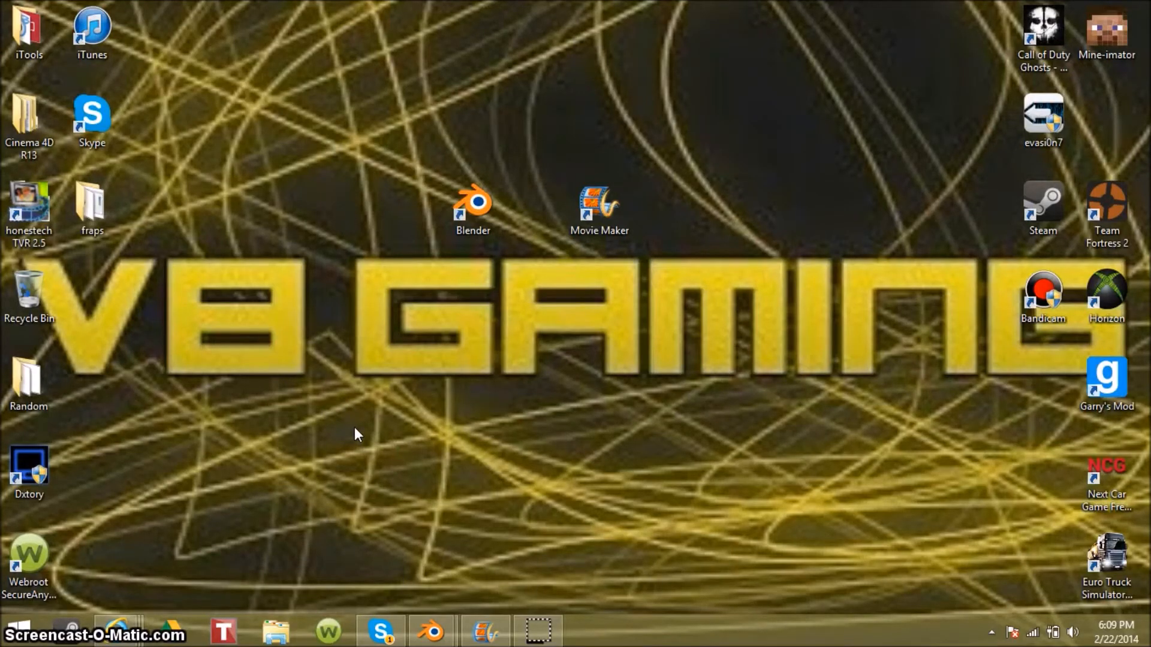
mouse_move(558, 629)
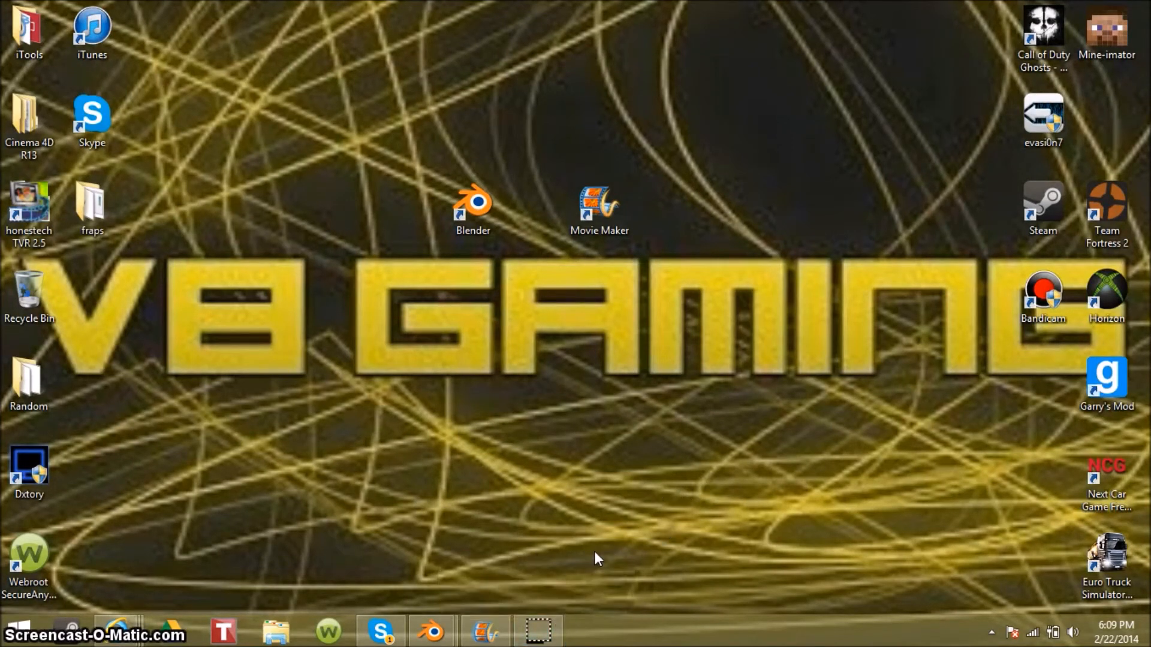
mouse_move(615, 638)
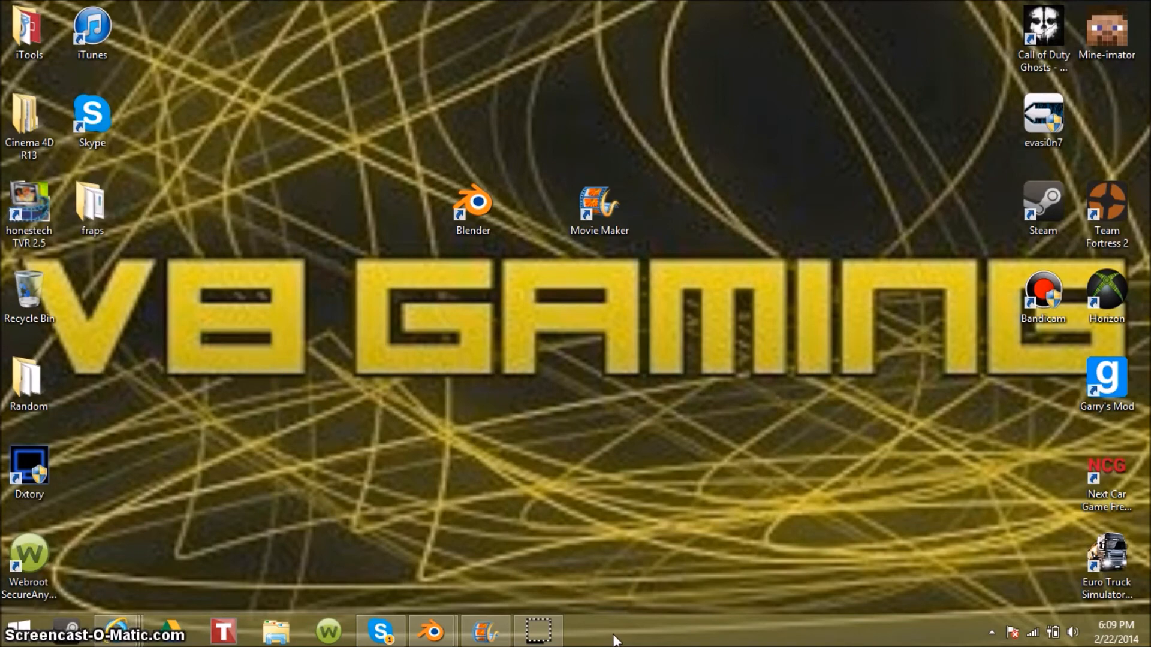